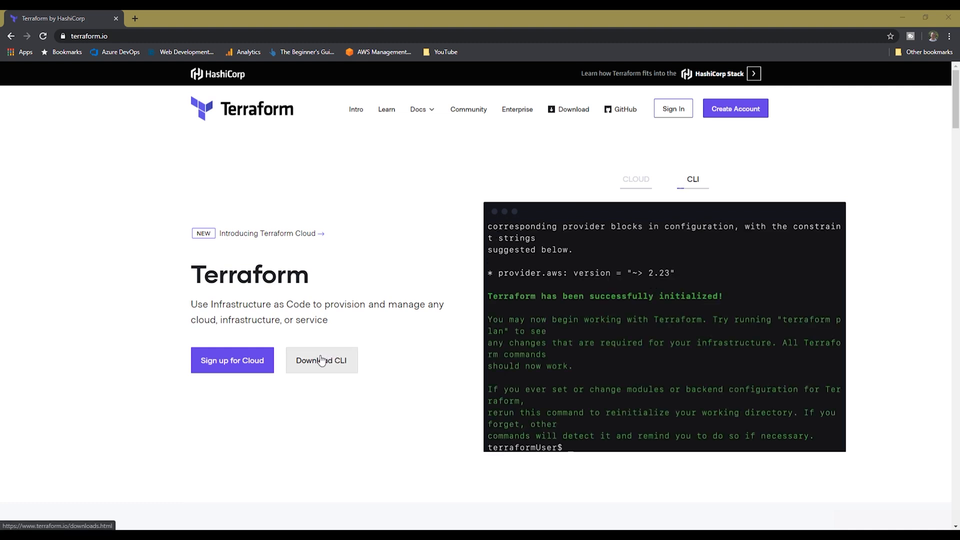
Download the Terraform 0.12.24 Windows 64-bit zip from terraform.io
click(321, 360)
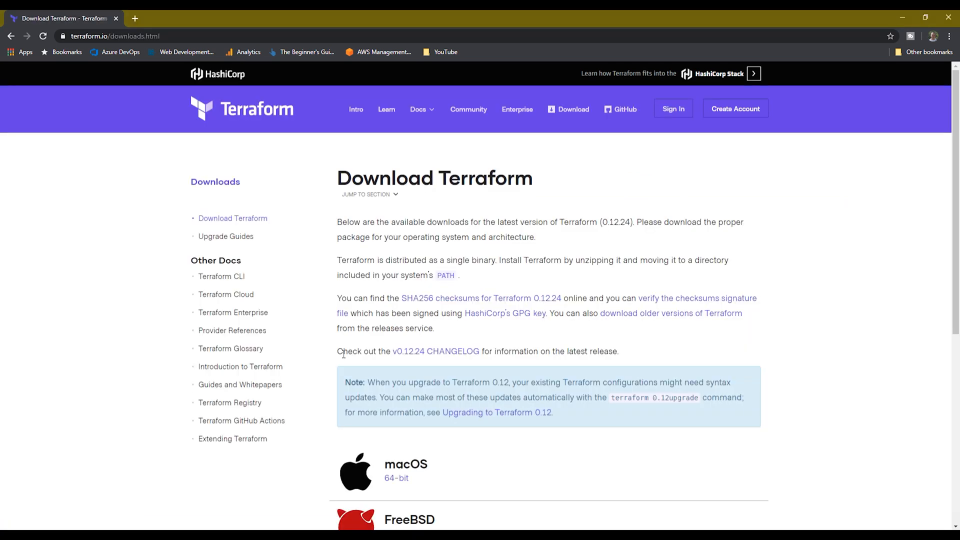
scroll(down, 3)
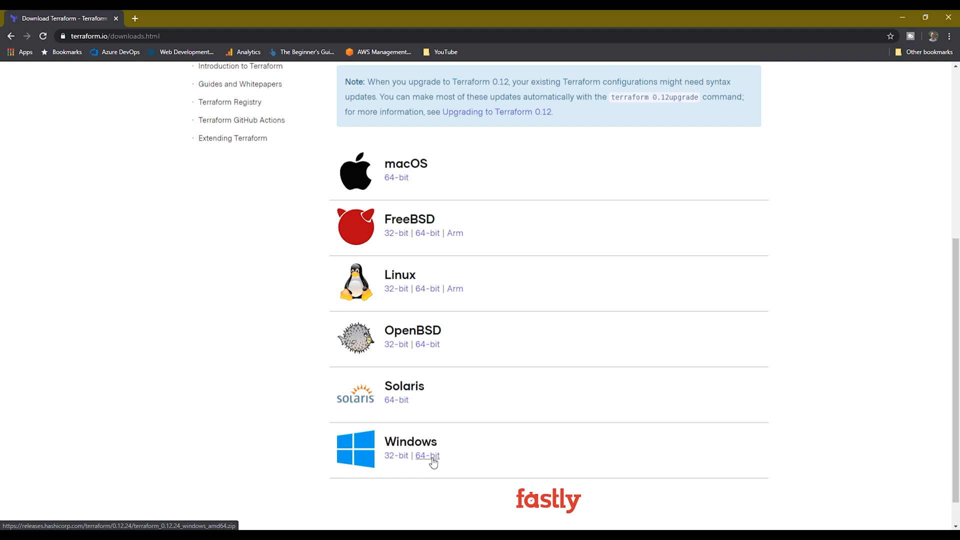
click(427, 455)
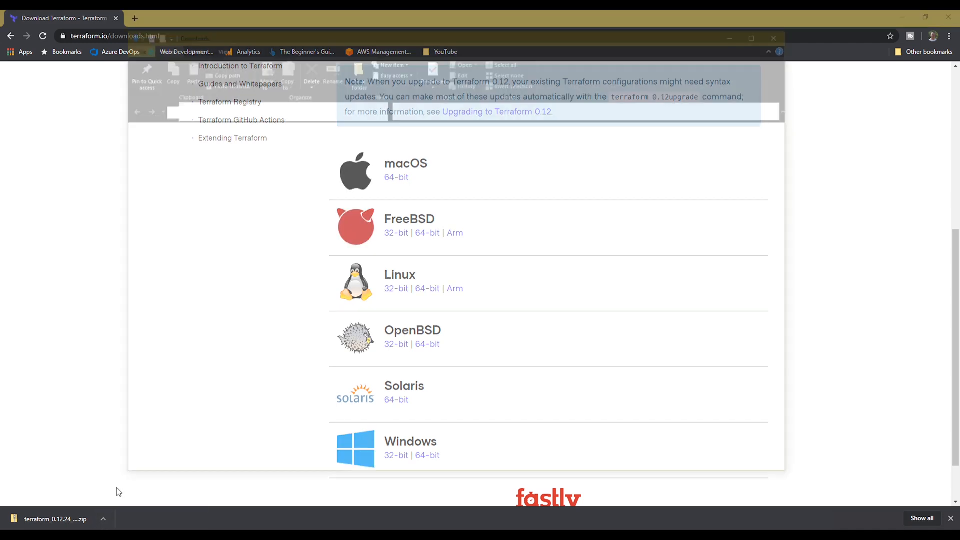
Extract the Terraform zip into a terraform_0.12.24_windows_amd64 folder and select terraform.exe
right_click(275, 153)
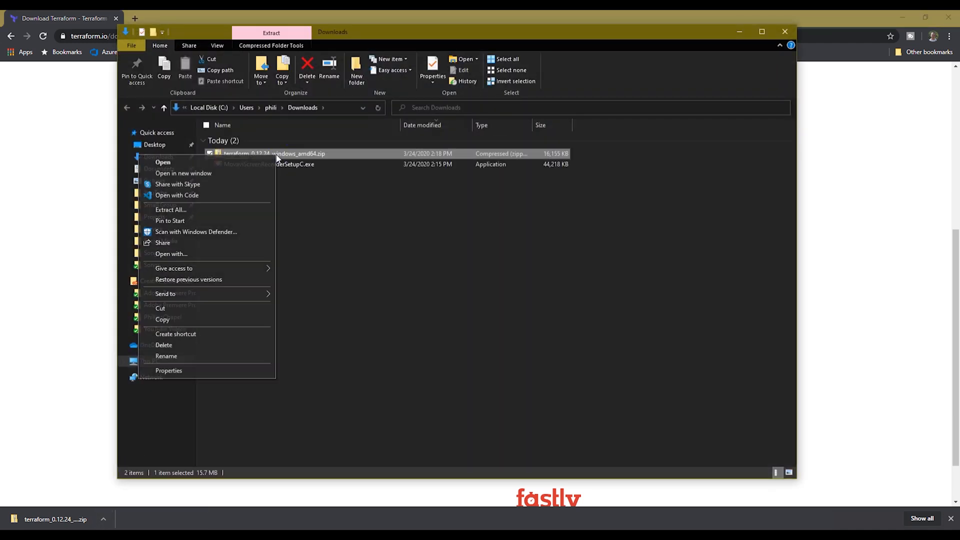
click(171, 210)
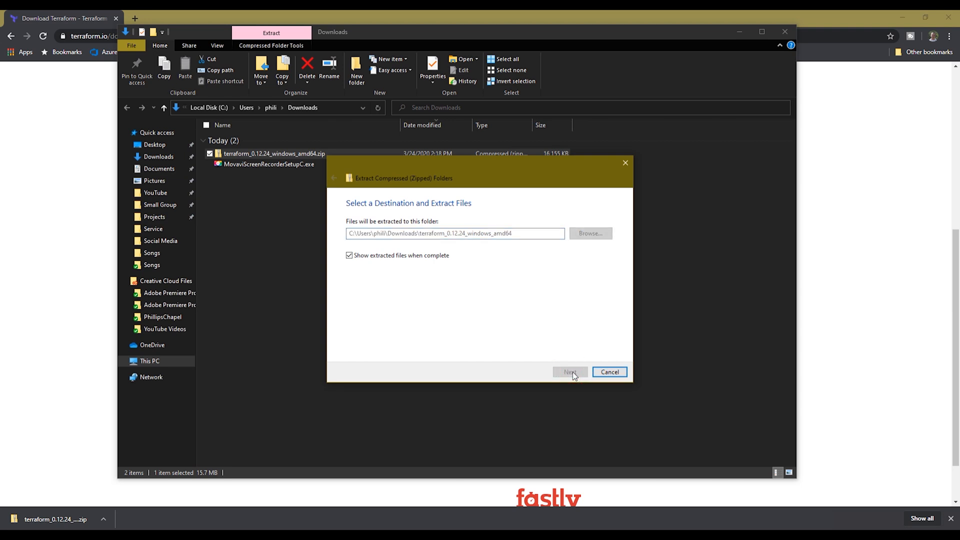
click(568, 372)
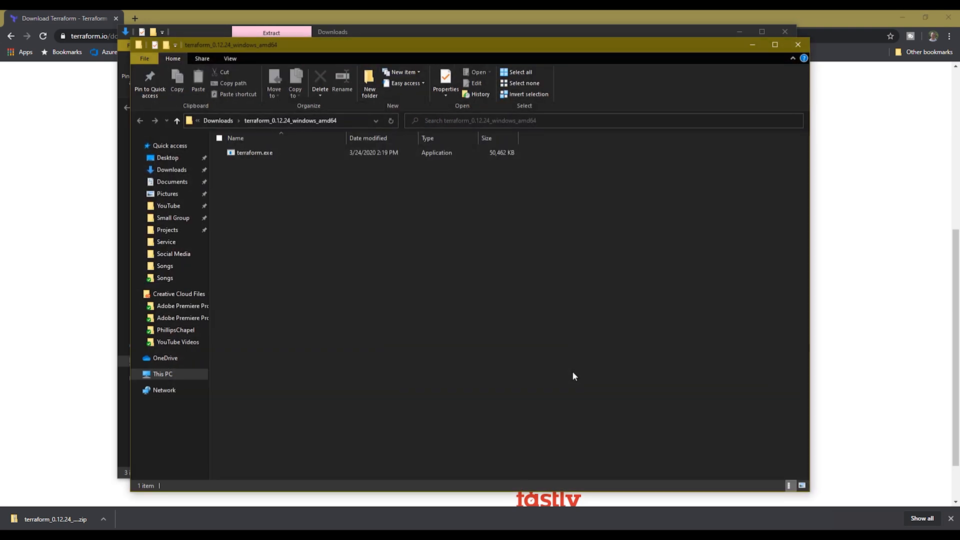
click(254, 152)
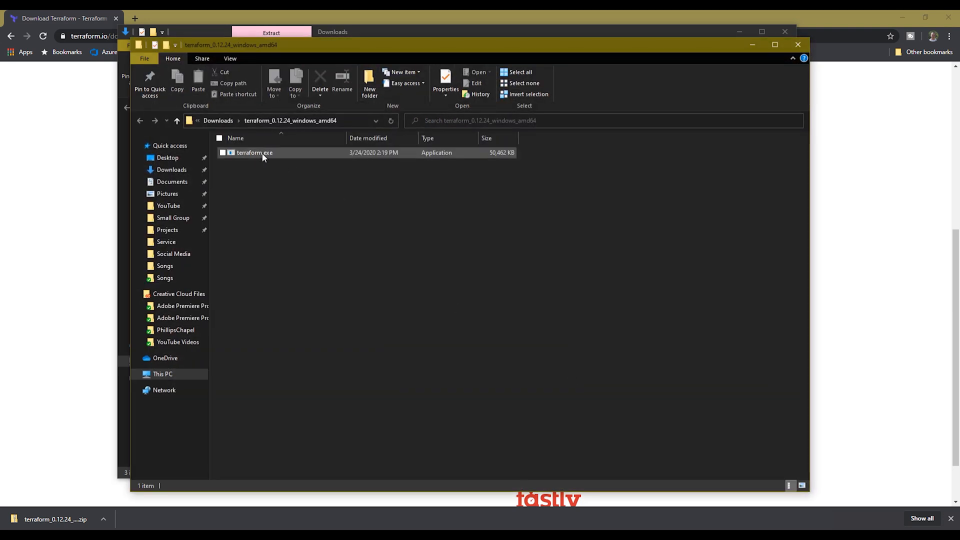
mouse_move(254, 153)
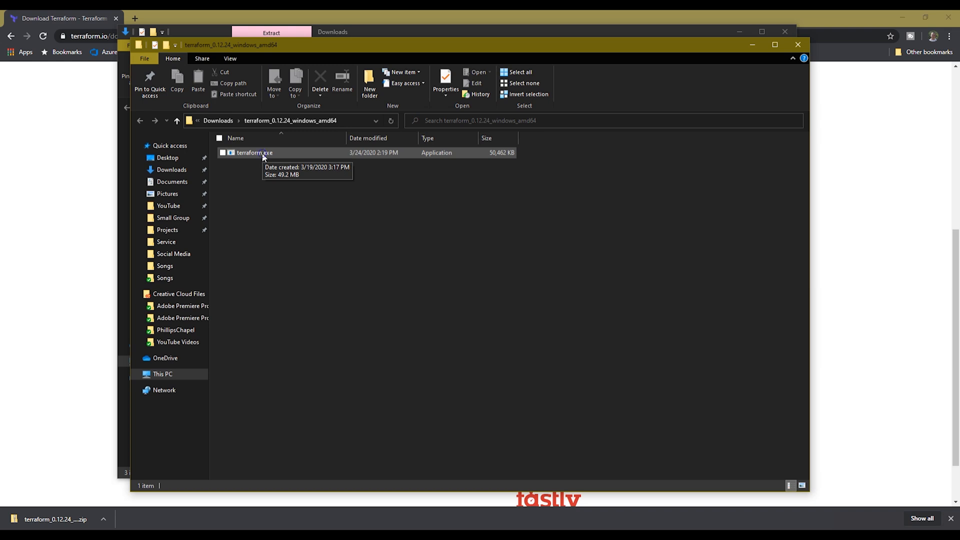
click(253, 152)
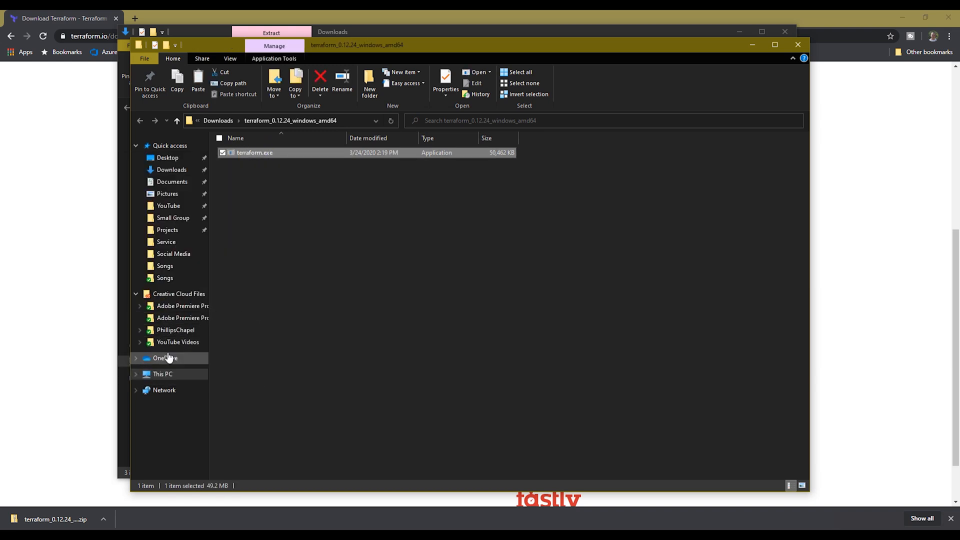
Move terraform.exe into a new C:\Program Files\Terraform folder, approving the administrator prompts
click(162, 373)
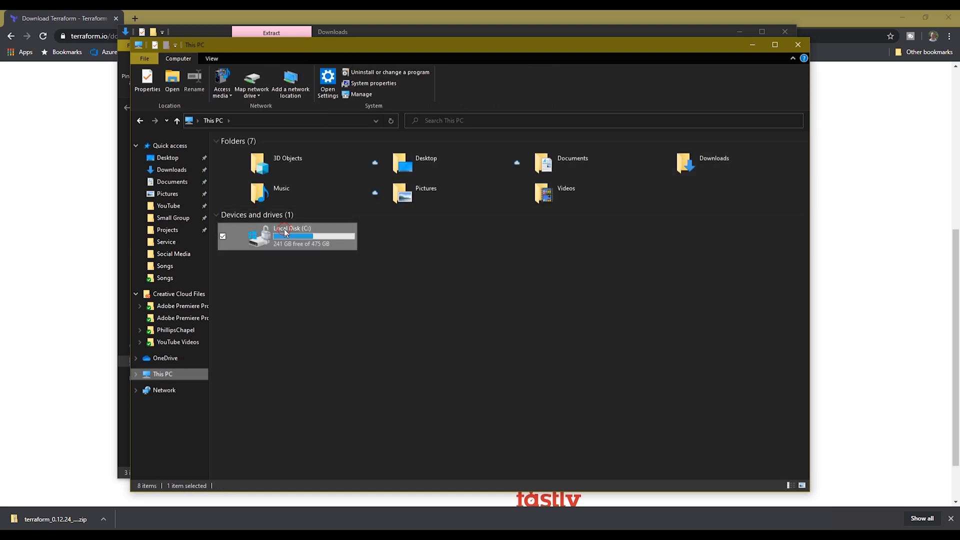
double_click(287, 236)
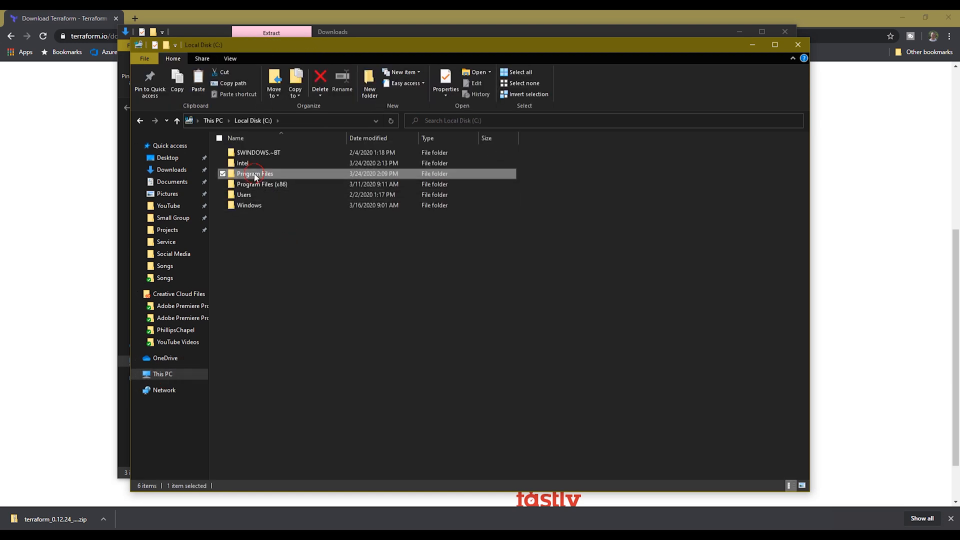
double_click(255, 174)
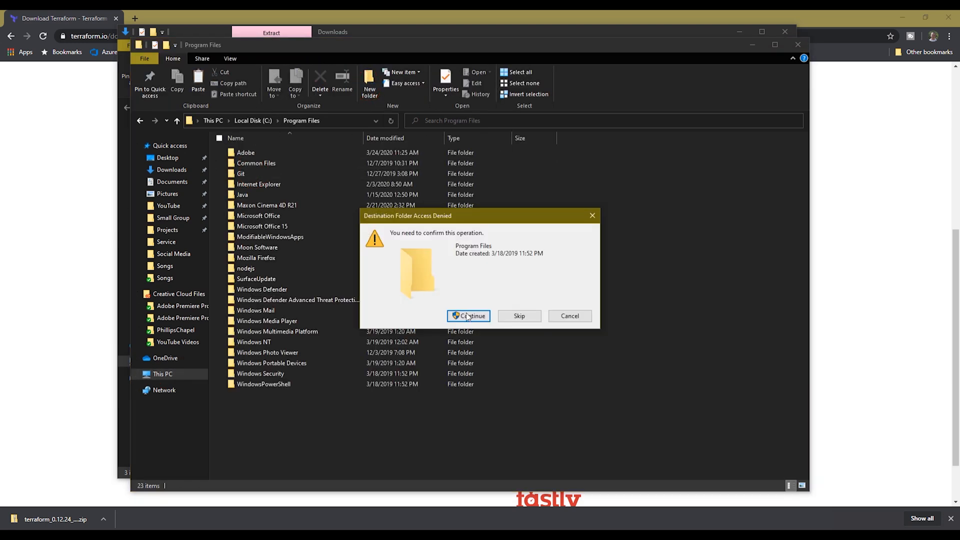
click(471, 316)
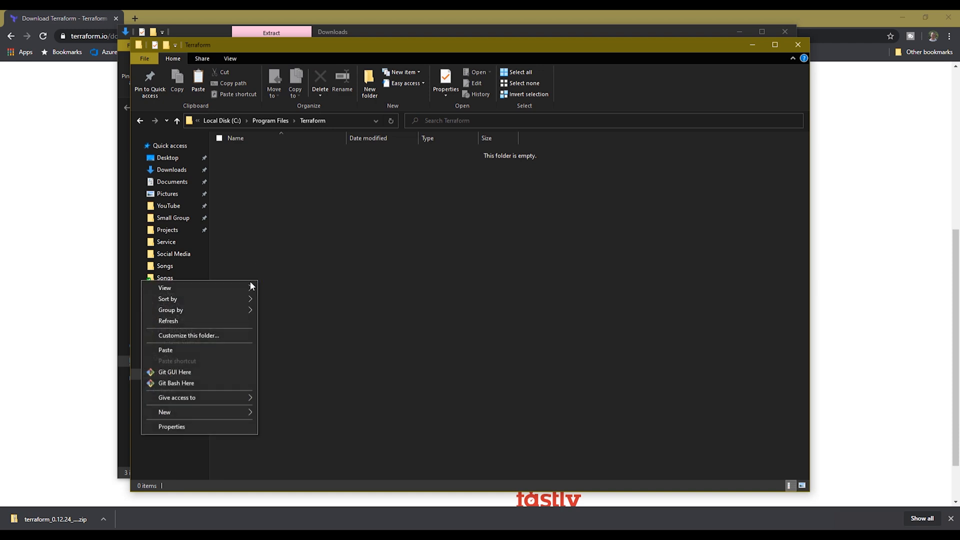
click(164, 350)
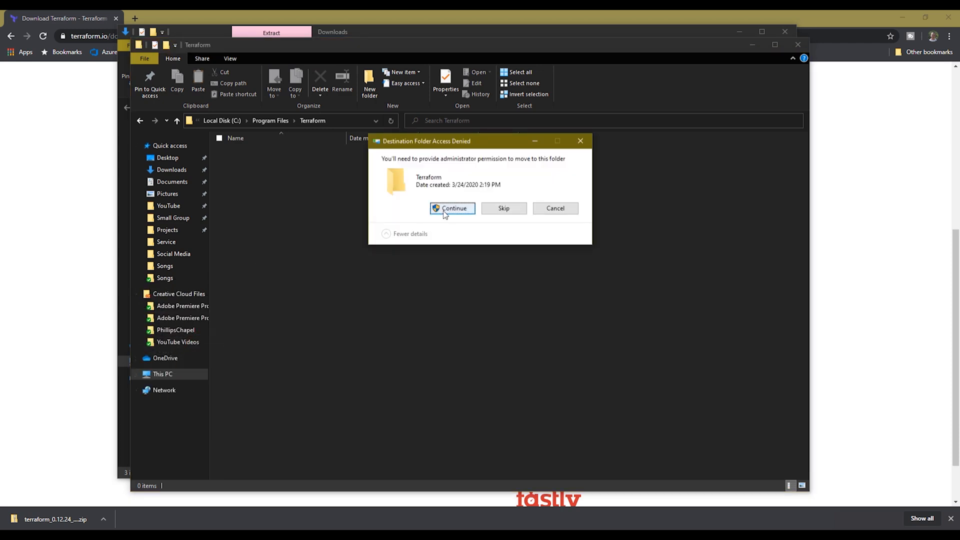
click(452, 208)
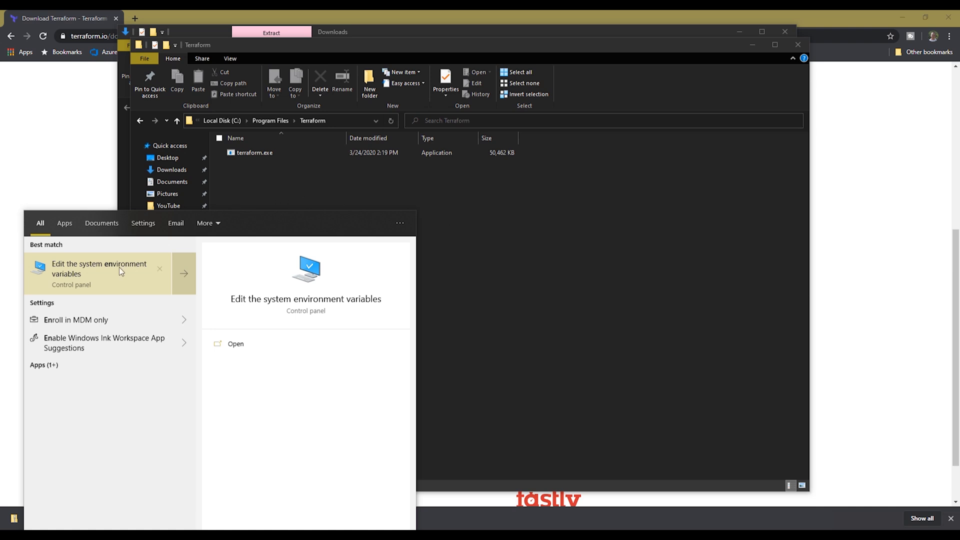
Open Environment Variables in System Properties and add a new entry to Path
click(100, 268)
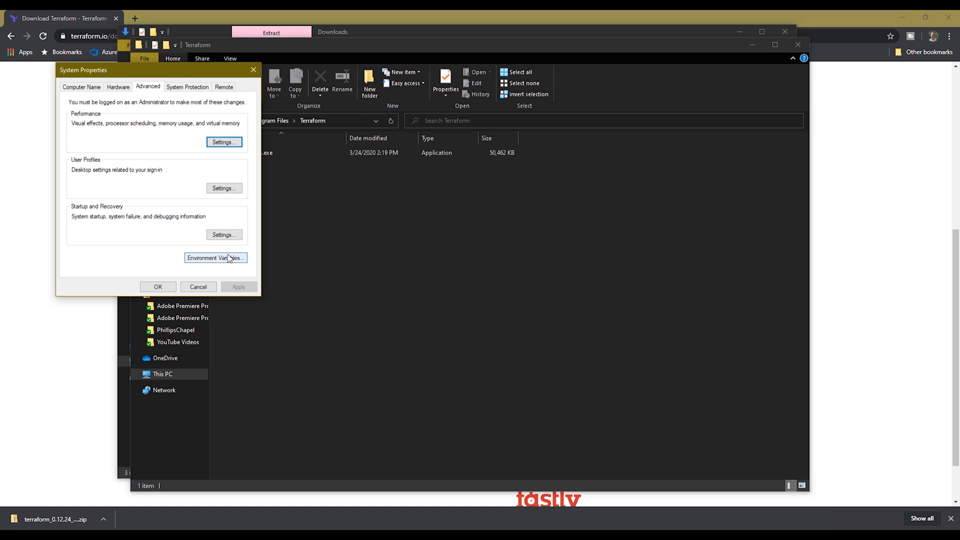
click(215, 257)
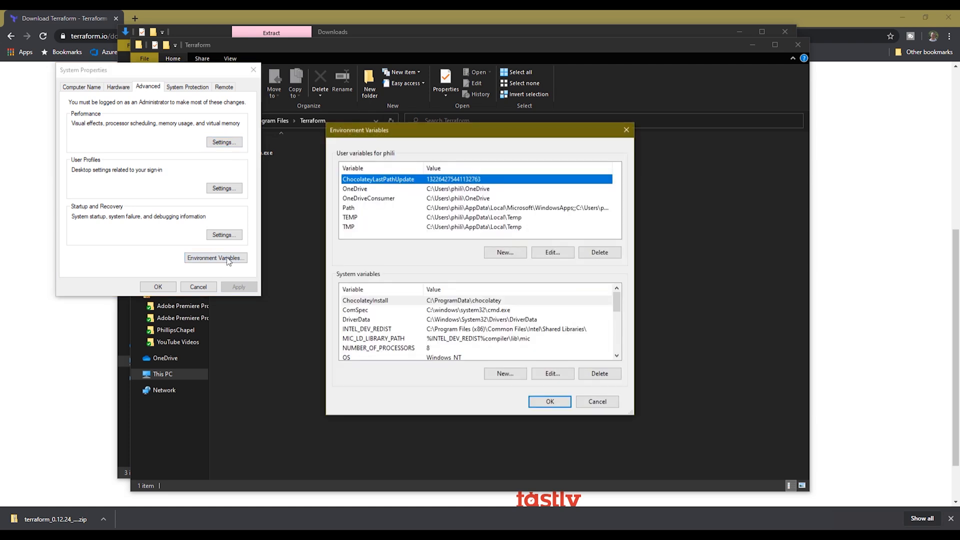
scroll(down, 3)
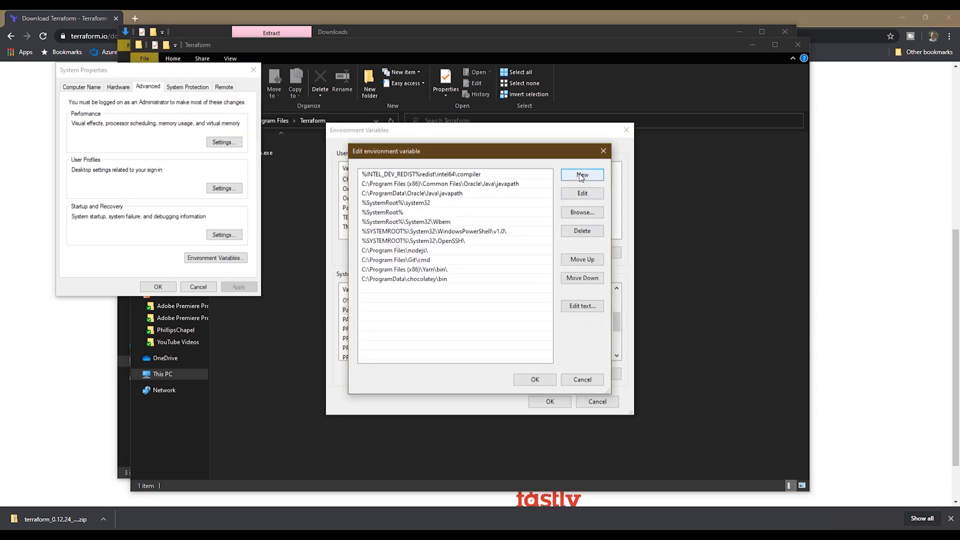
click(534, 379)
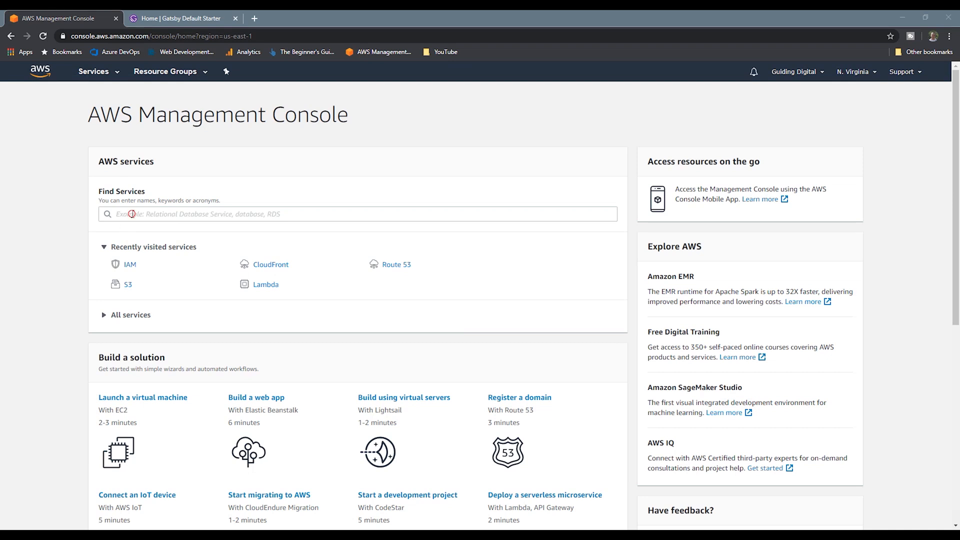
Find IAM via the 'iam' service search and view its Policies list
text(iam)
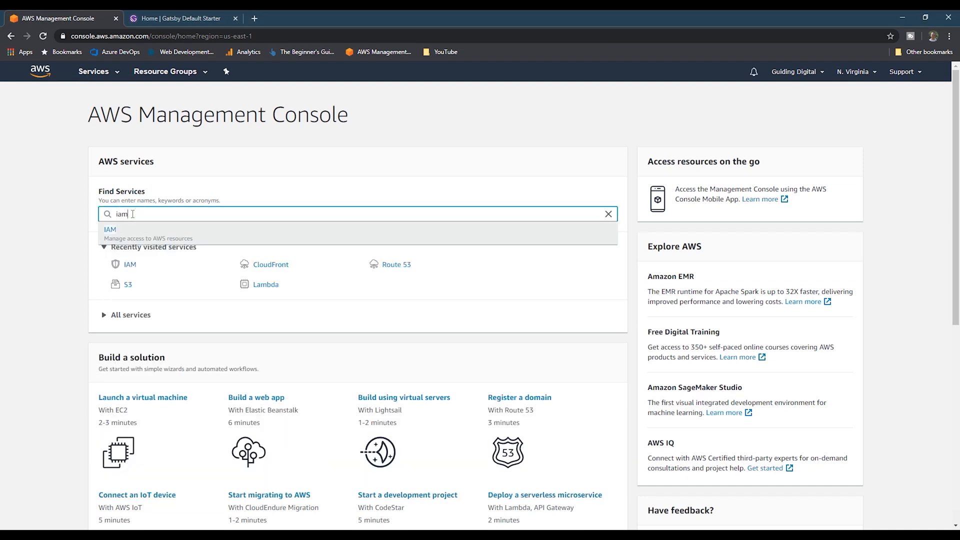
click(110, 232)
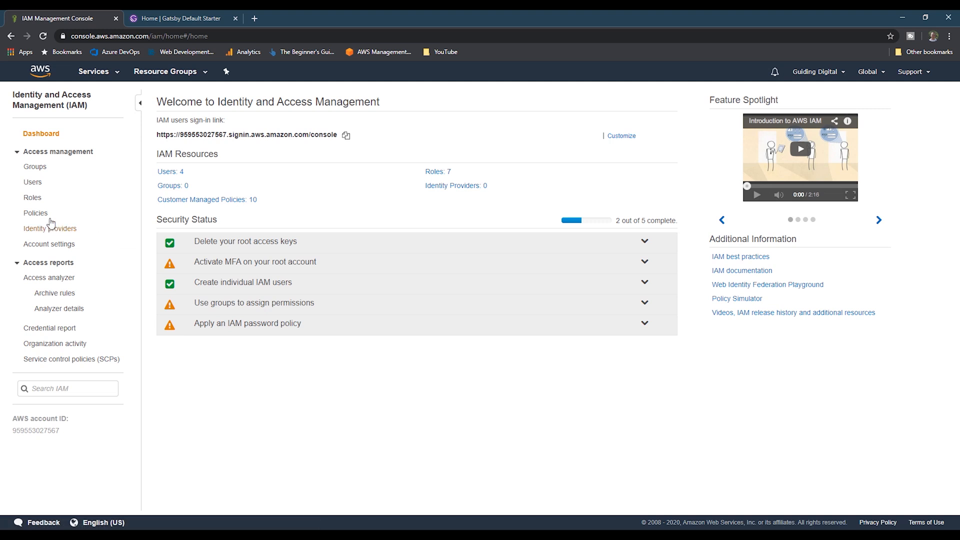
click(35, 213)
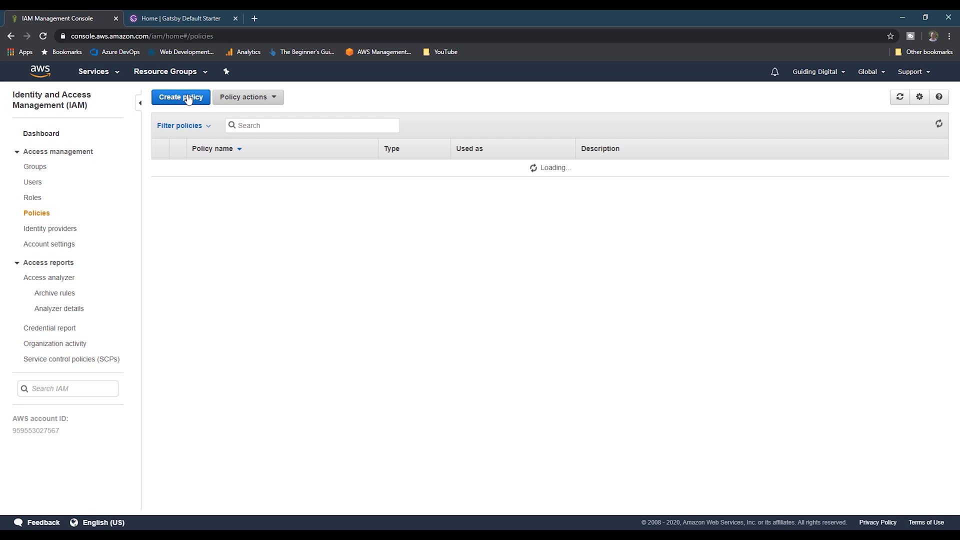
Start a new policy granting all S3 Write actions
click(180, 96)
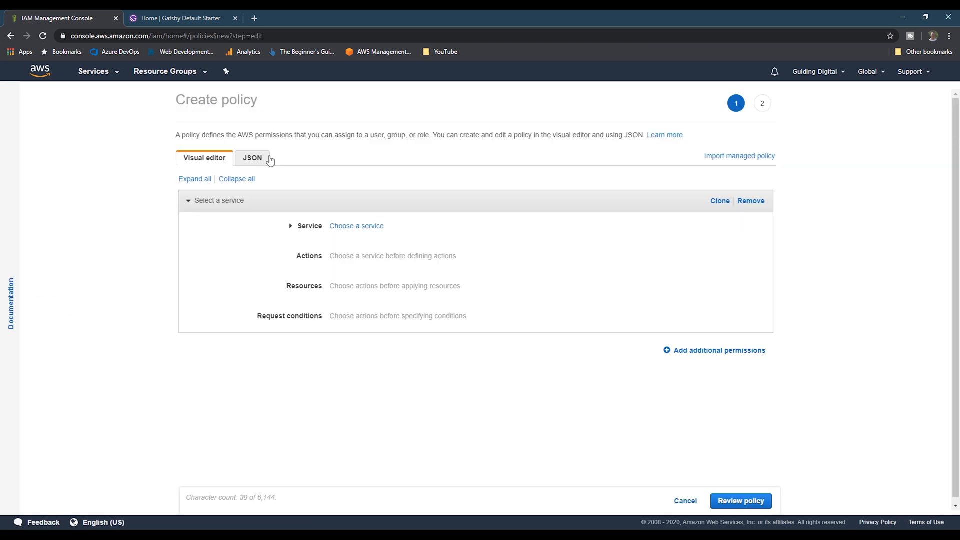
text(s3)
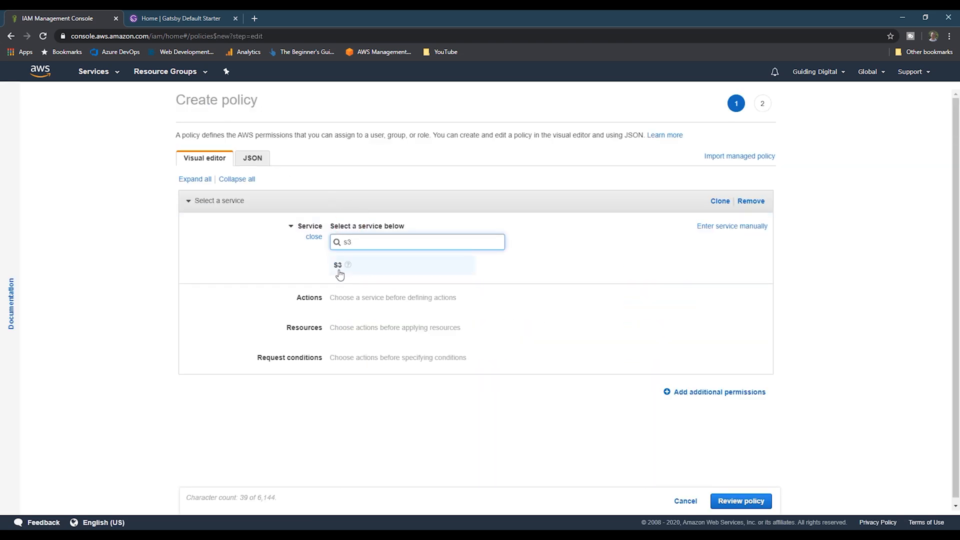
click(337, 265)
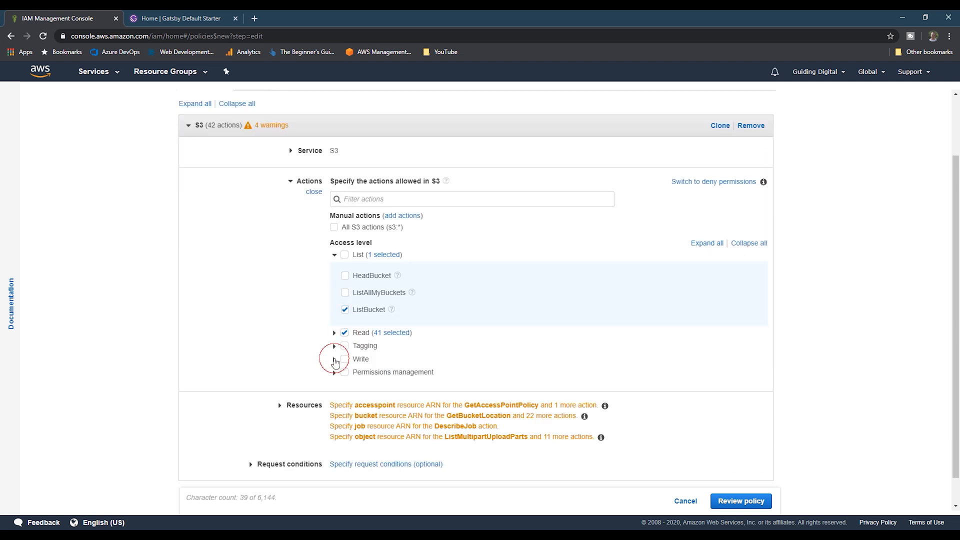
click(333, 359)
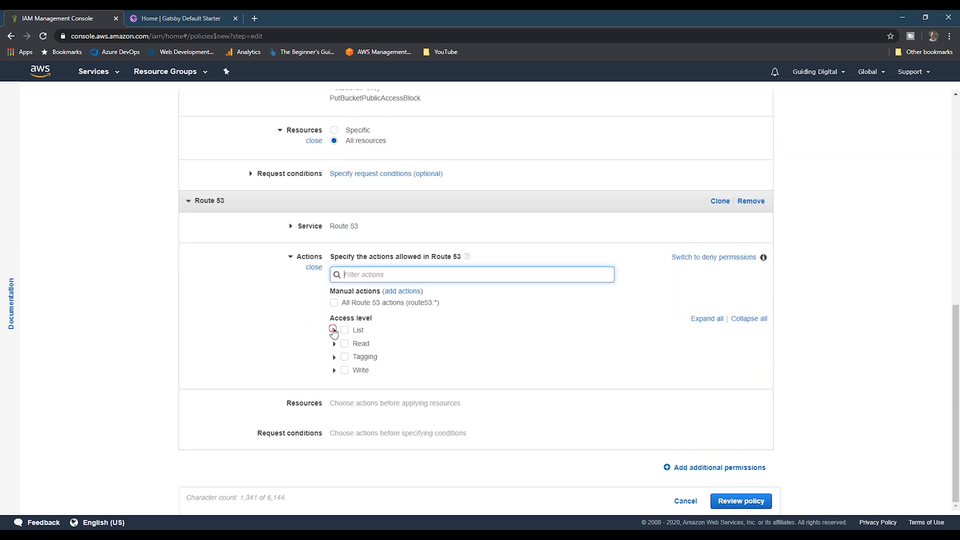
Add Route 53 list, Lambda and Certificate Manager ListTagsForCertificate actions, then review the policy
click(335, 330)
text(lam)
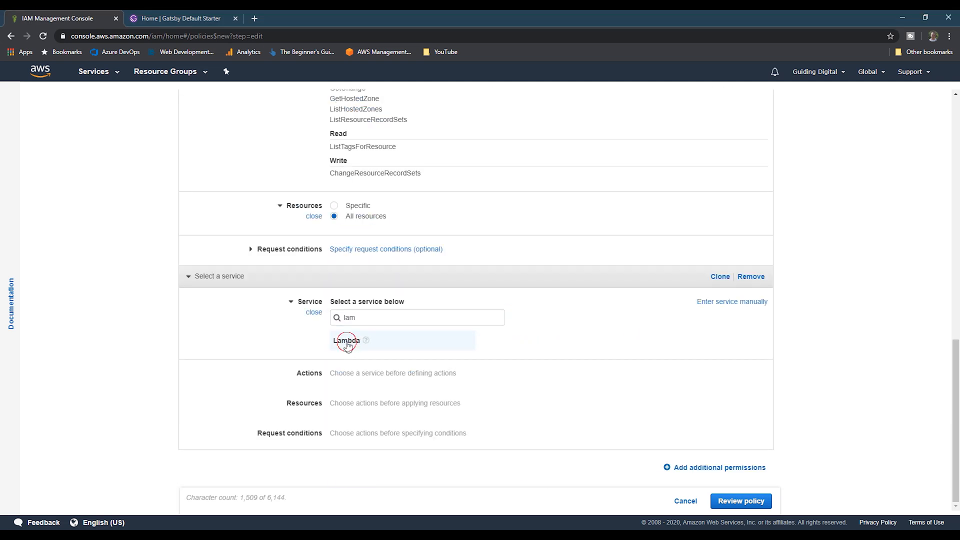
click(346, 341)
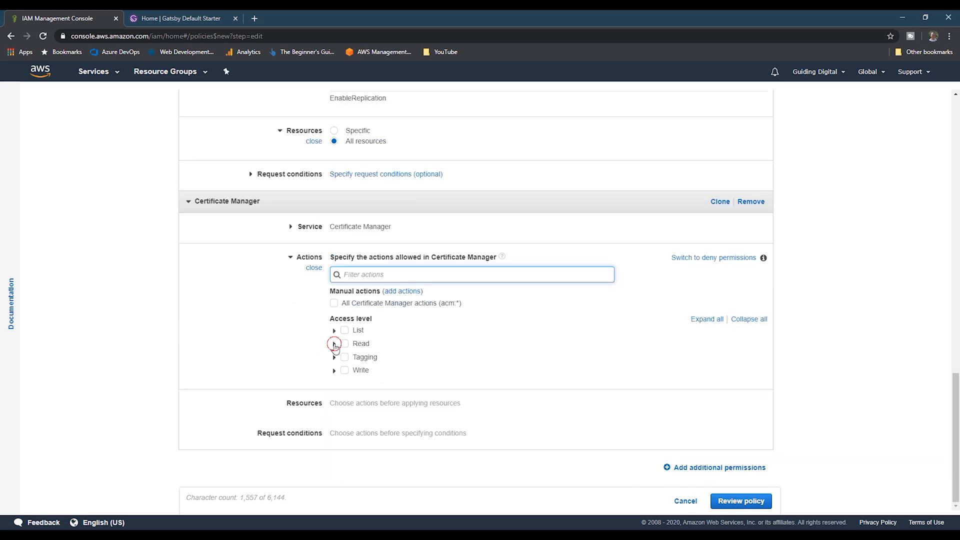
click(335, 343)
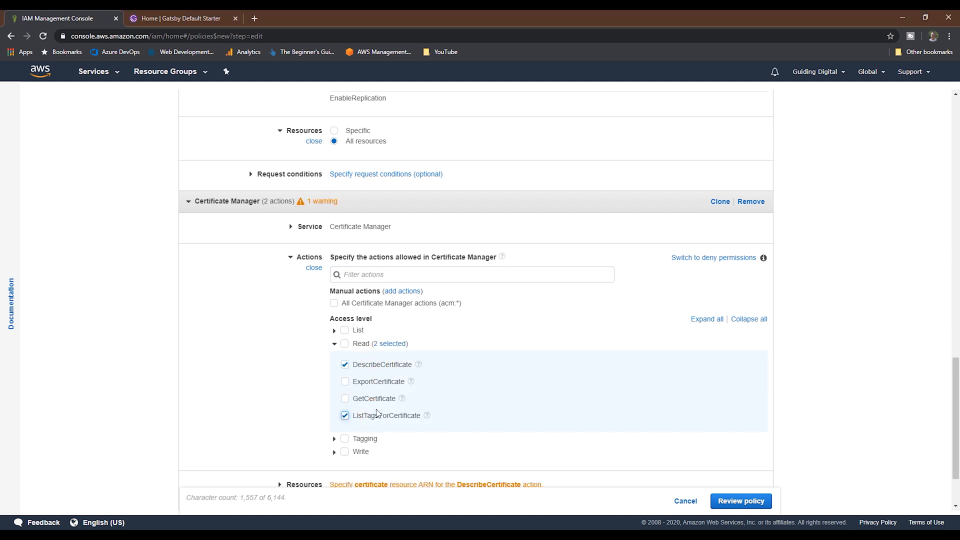
click(334, 358)
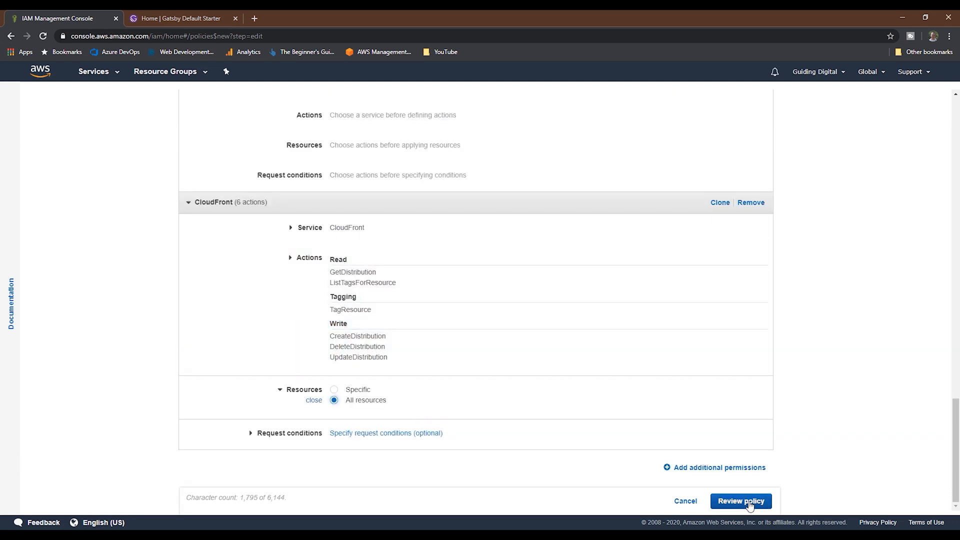
click(740, 501)
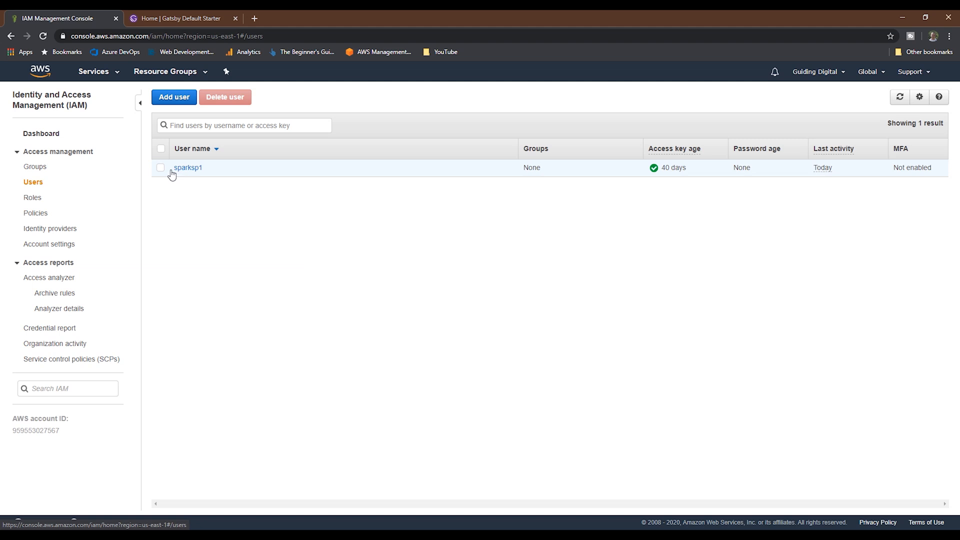
Add user terraform-user with programmatic access
click(174, 96)
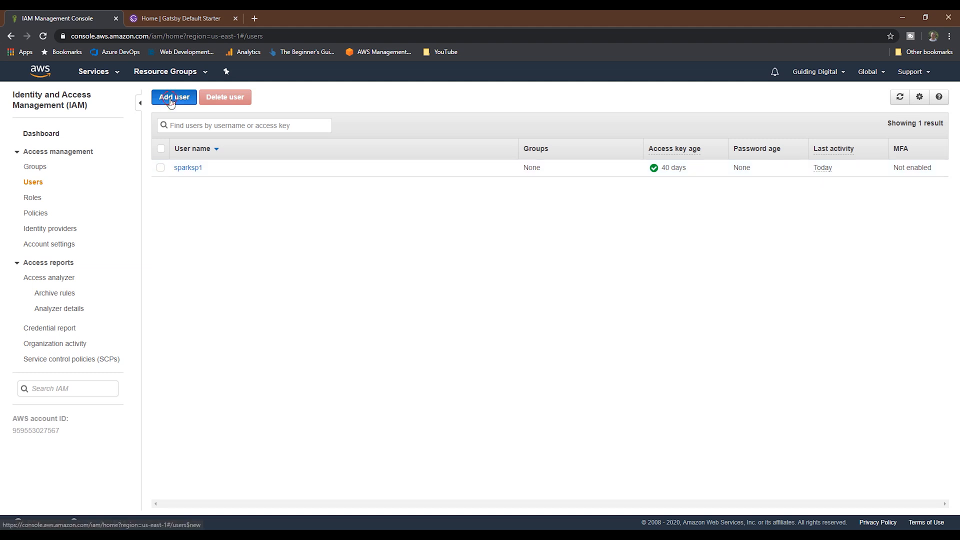
text(terraform-user)
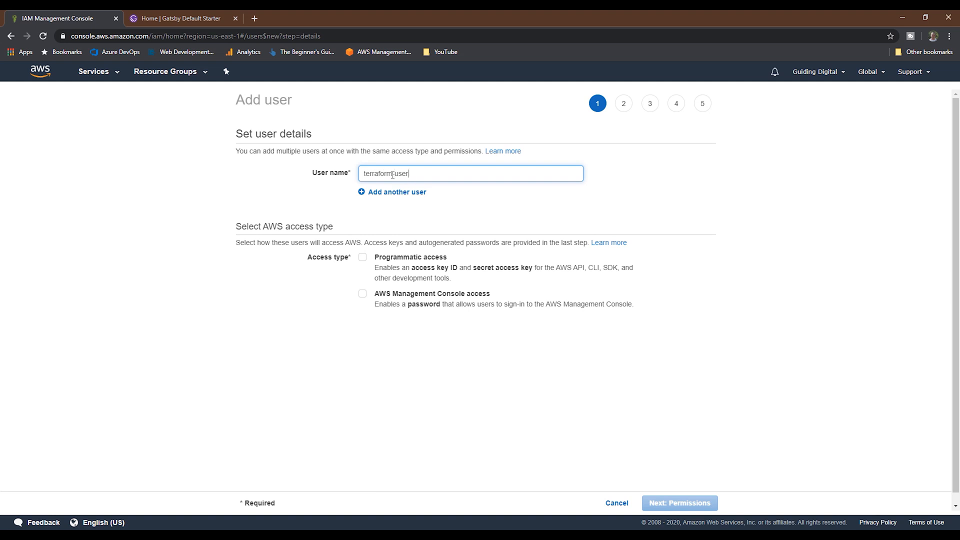
text(-)
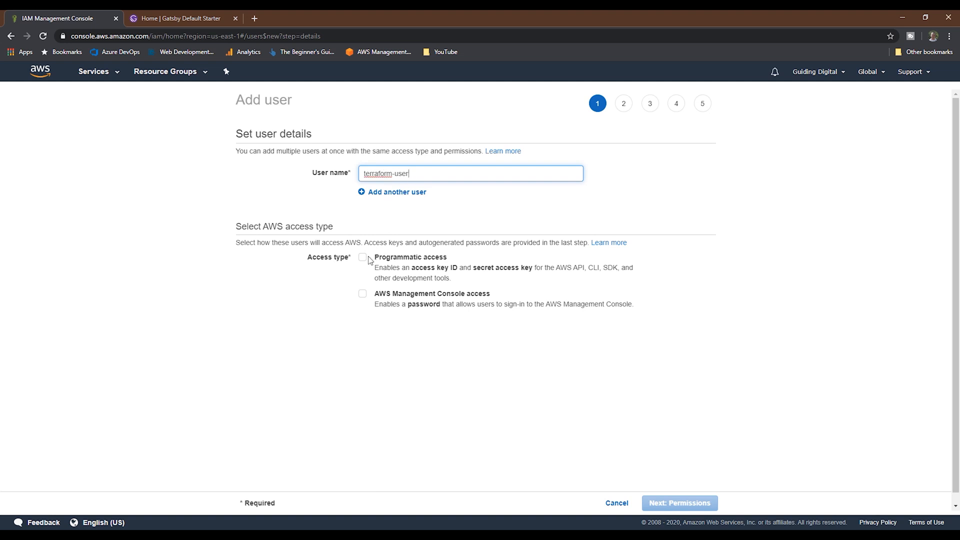
click(678, 503)
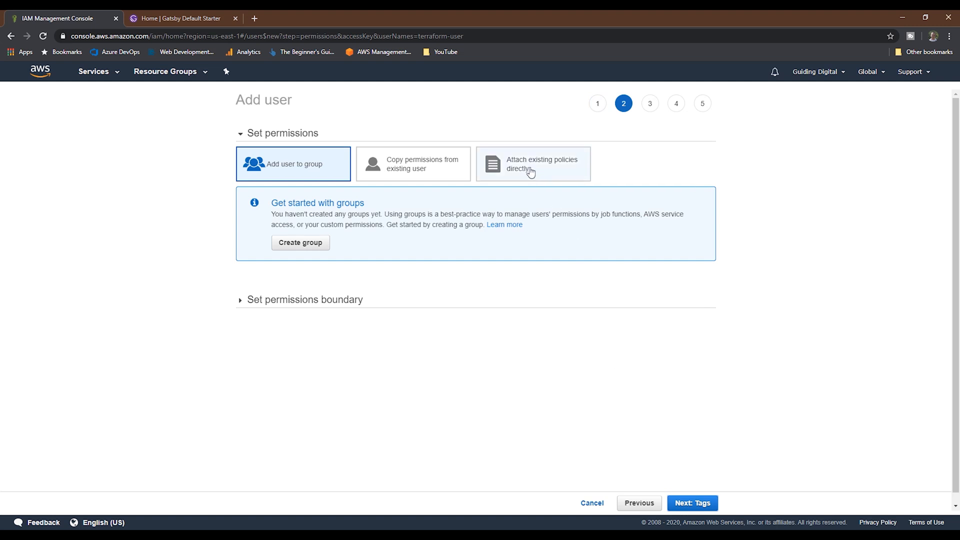
Attach terraform-policy directly, skip tags, and create the user
click(531, 163)
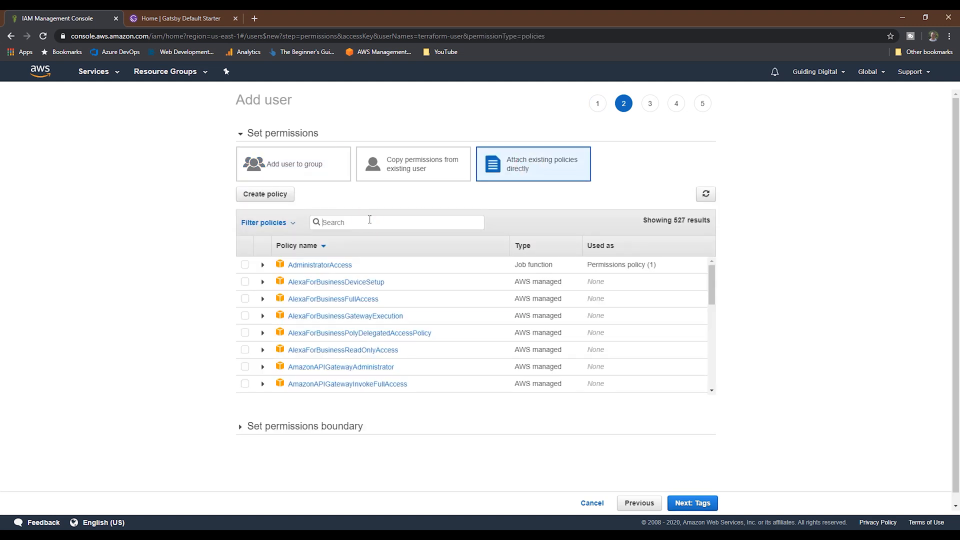
text(terr)
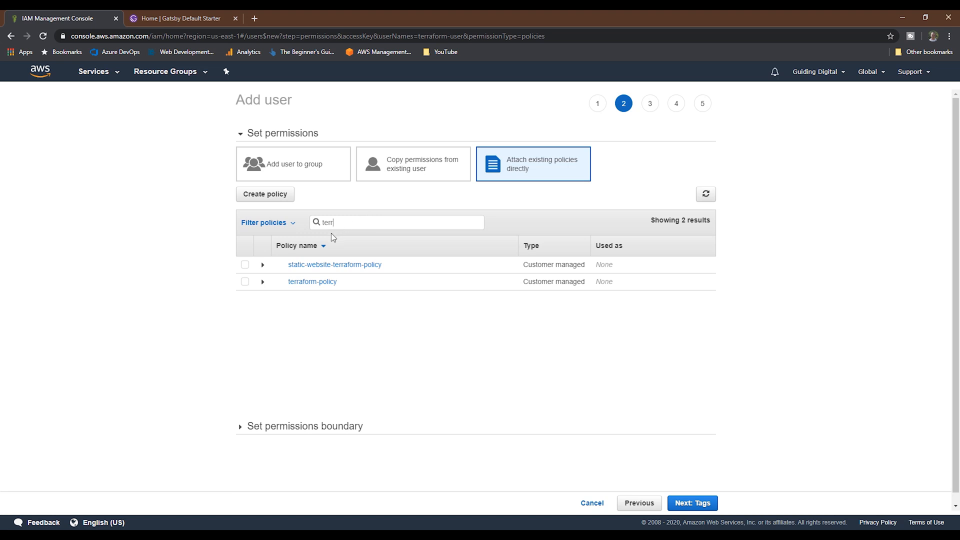
click(245, 281)
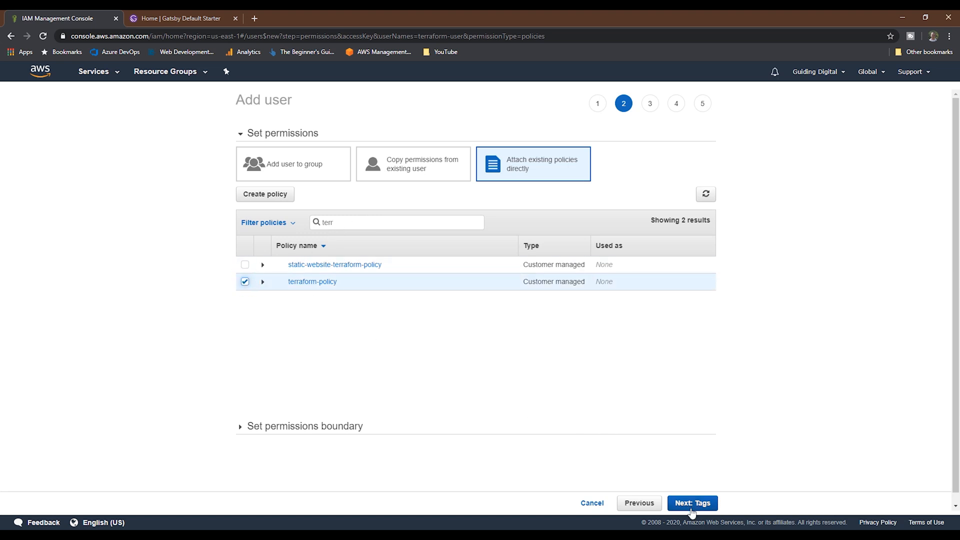
click(692, 502)
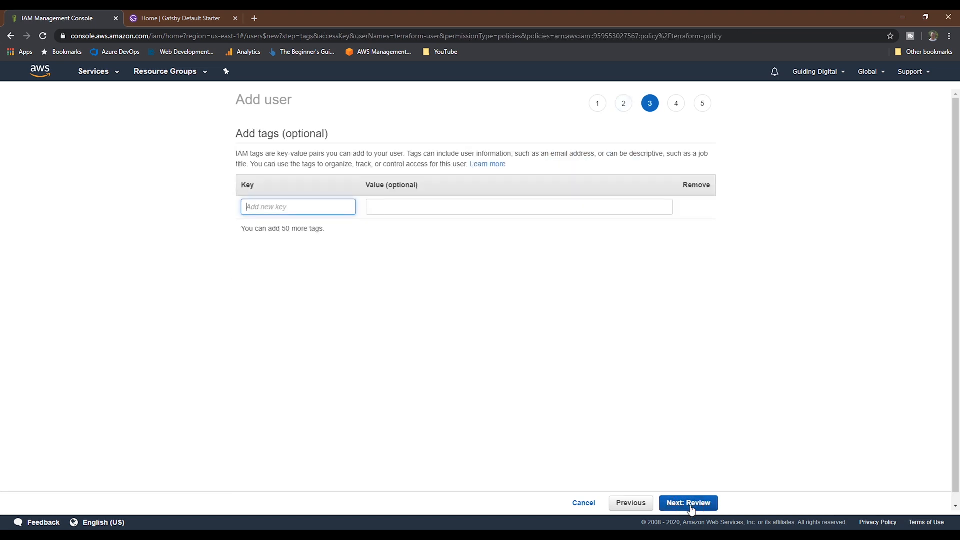
click(687, 502)
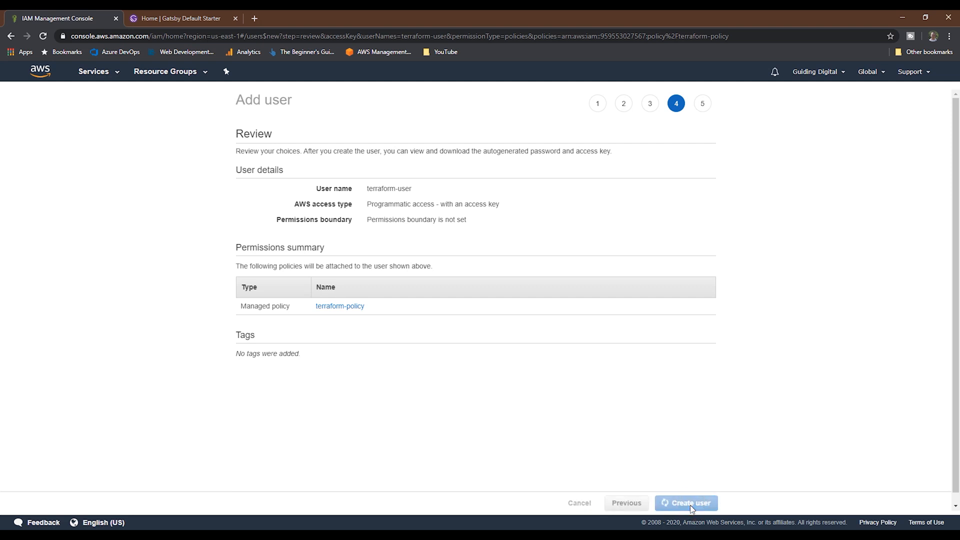
click(684, 503)
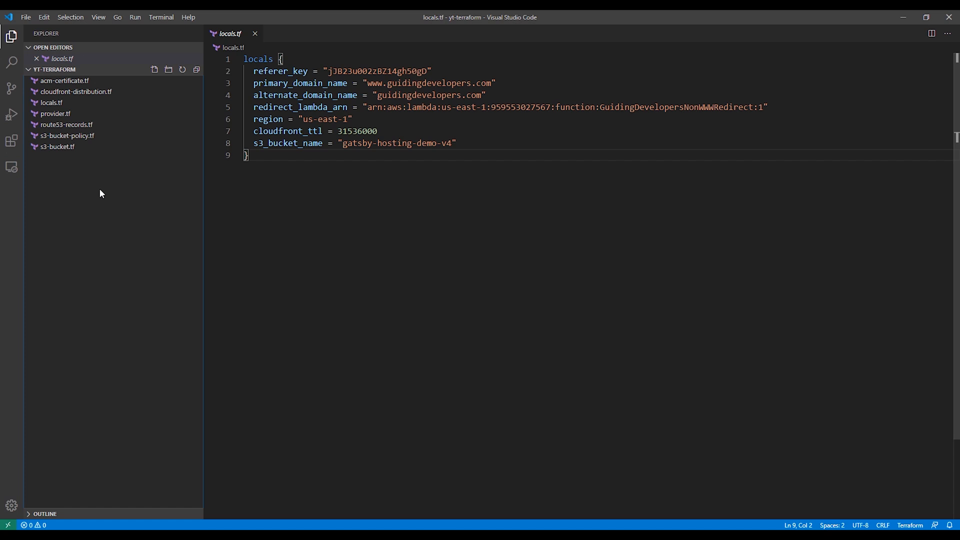
Reveal the project folder in File Explorer from the VS Code sidebar
right_click(57, 147)
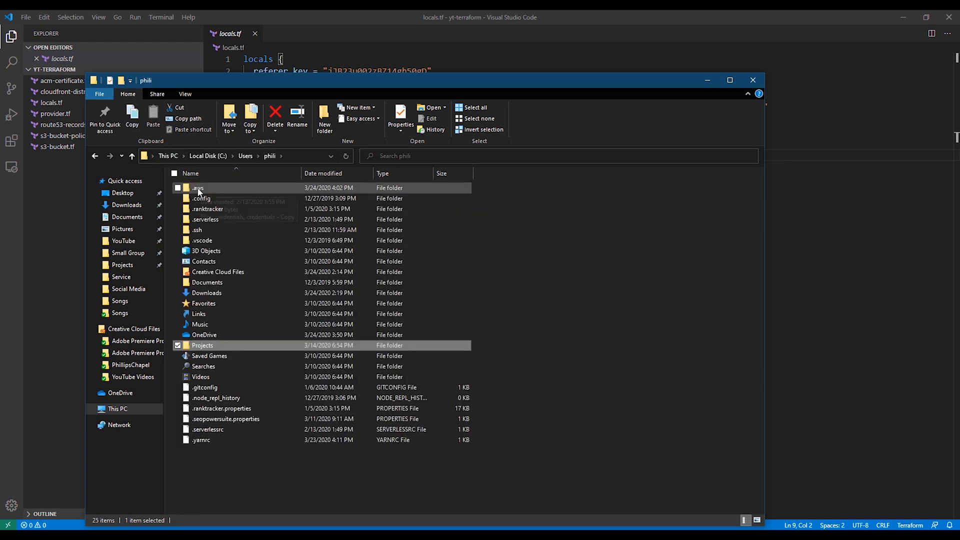
Open the .aws folder and its credentials file in VS Code
double_click(198, 188)
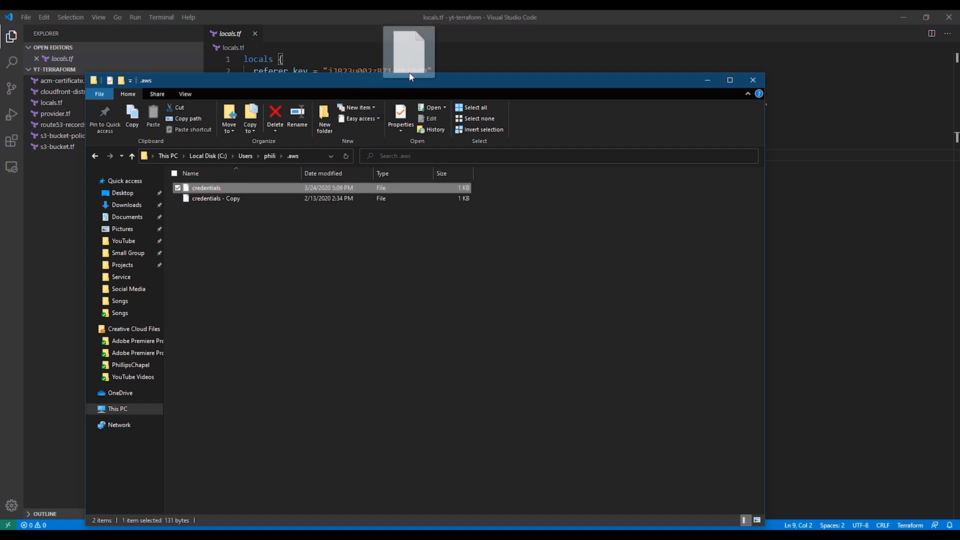
double_click(207, 188)
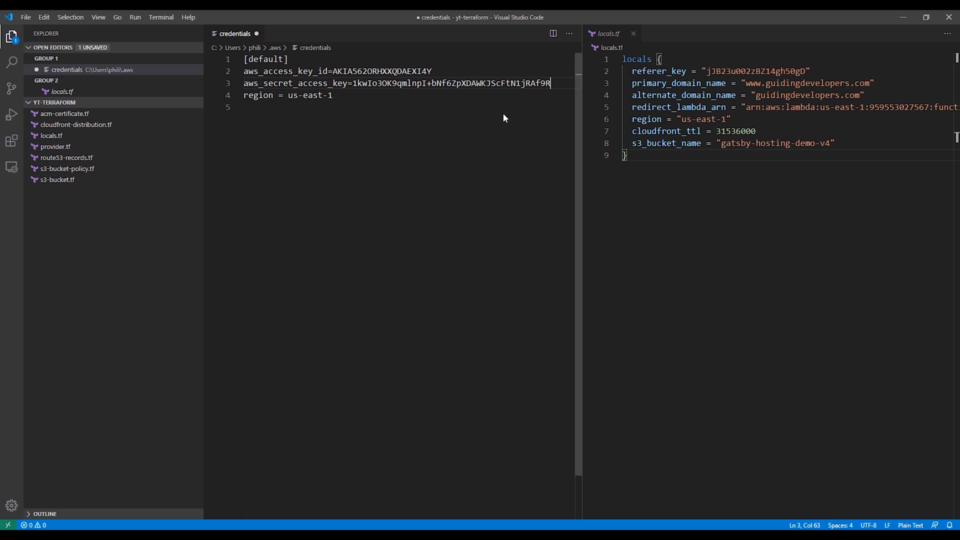
mouse_move(511, 140)
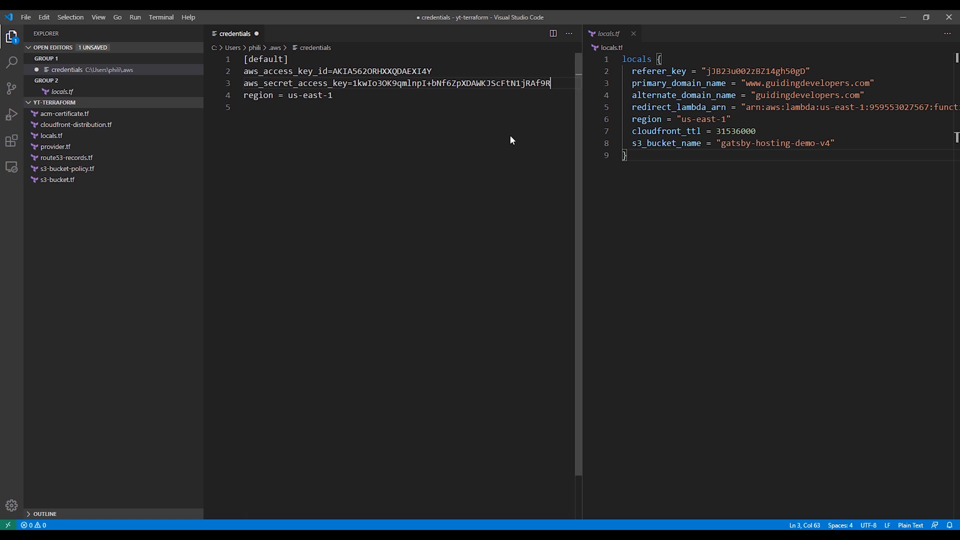
Save the credentials file holding the new access keys and us-east-1 region
key(ctrl+s)
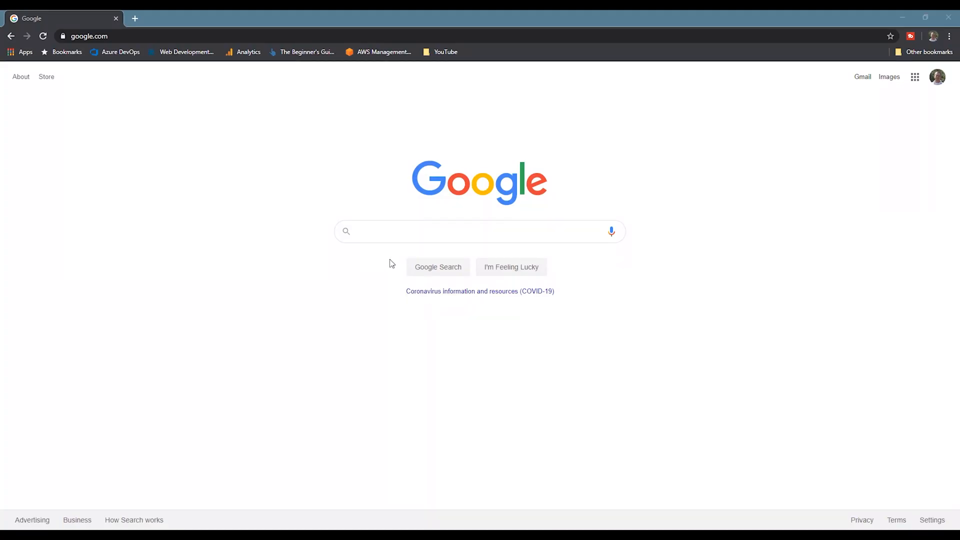
mouse_move(386, 251)
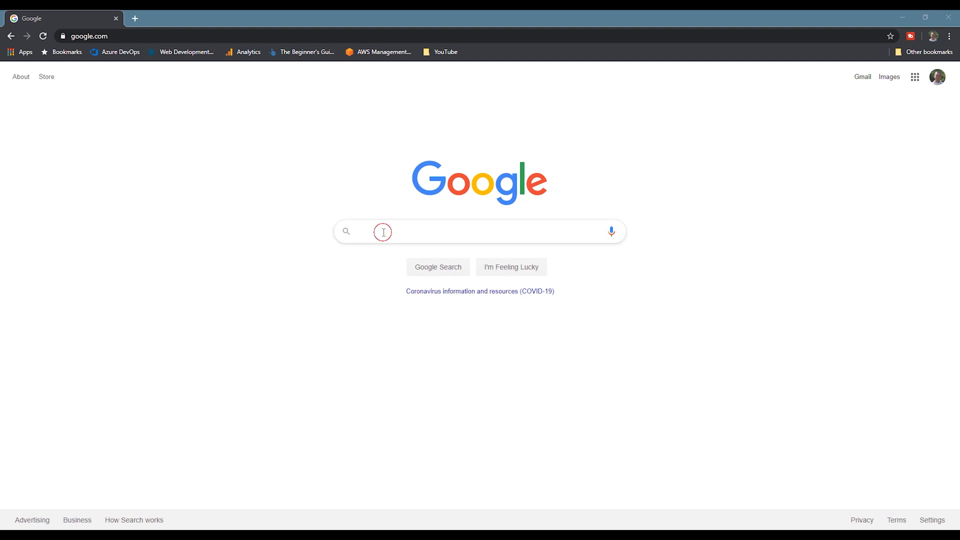
Search Google for 'terraform s3 bucket'
text(terraform s3 bucket)
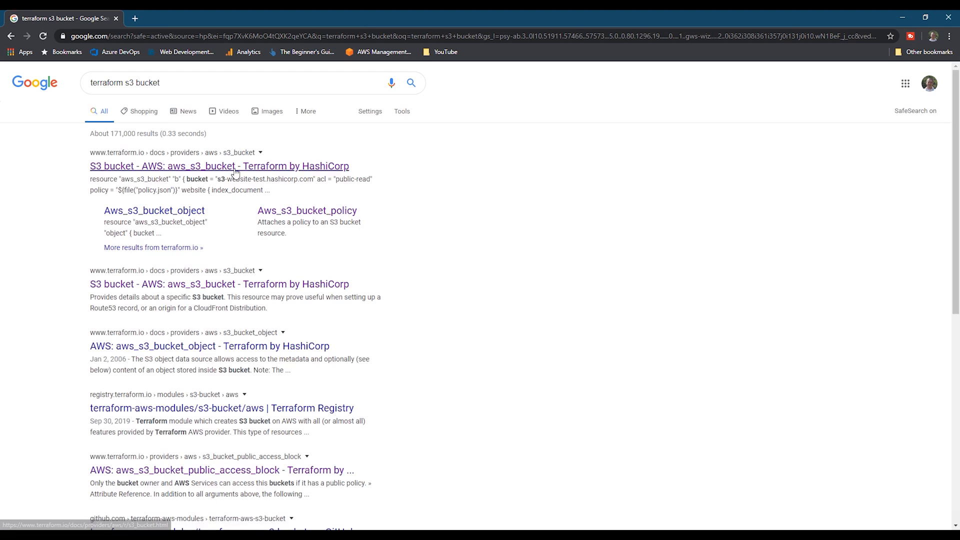
click(219, 166)
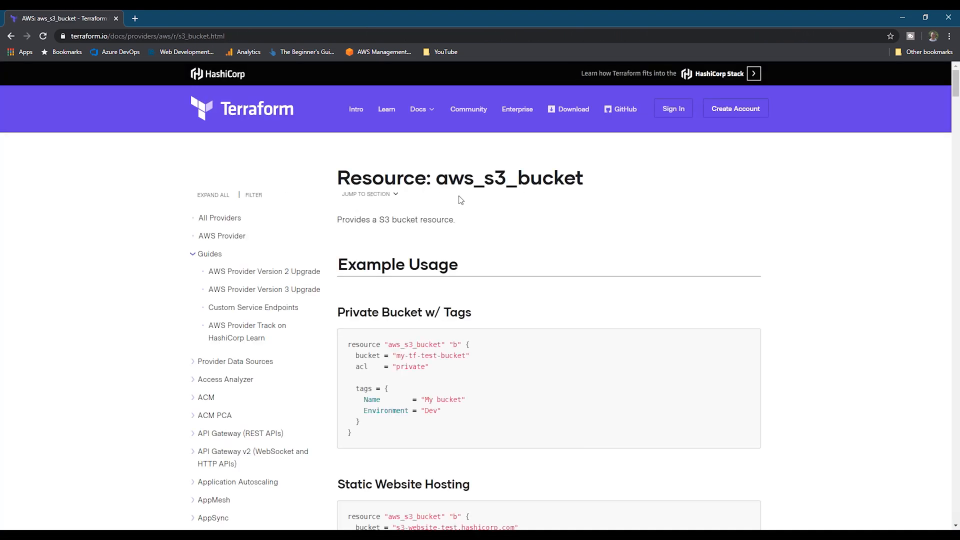
scroll(down, 3)
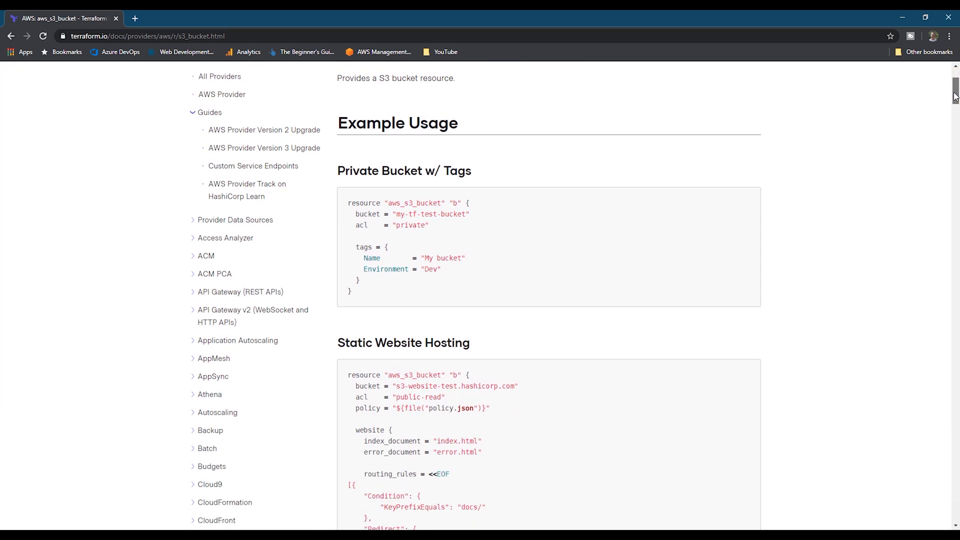
scroll(down, 3)
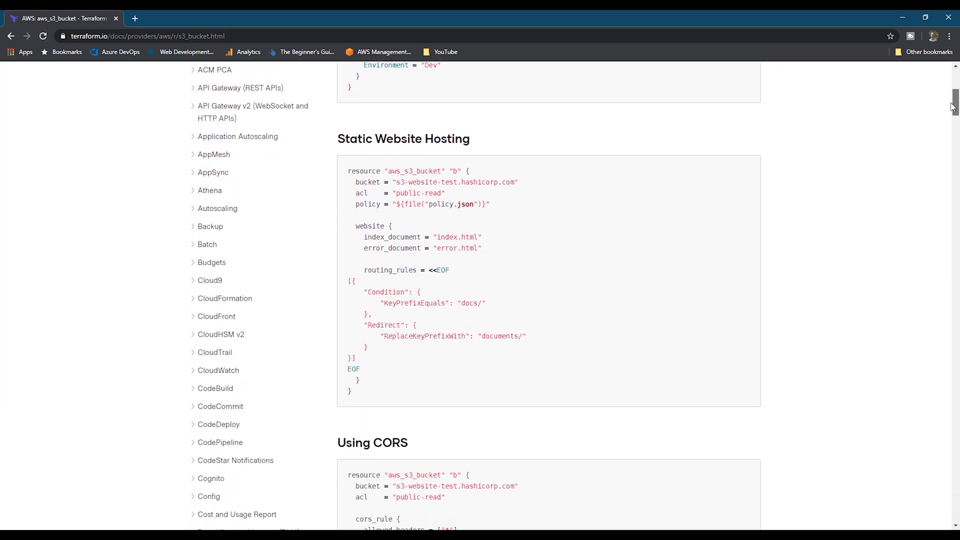
scroll(down, 3)
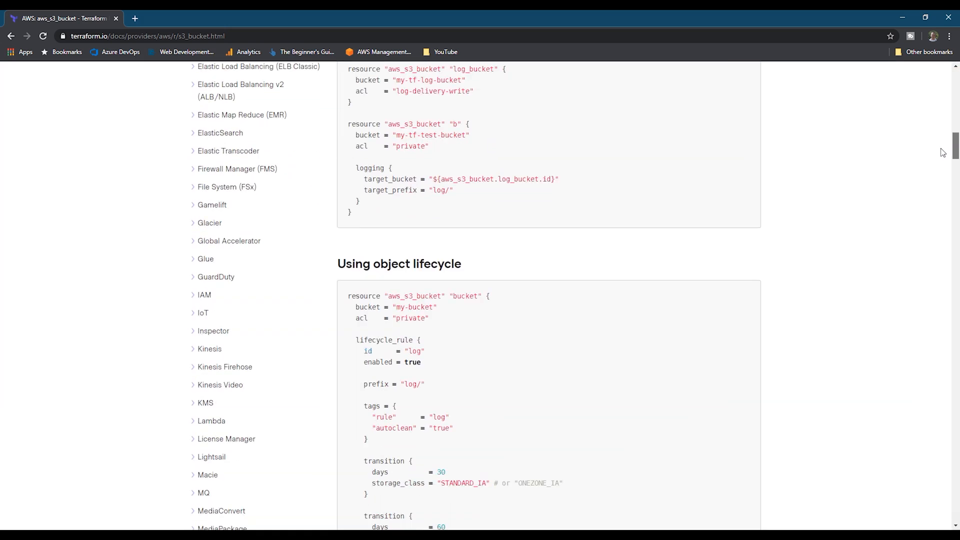
scroll(down, 3)
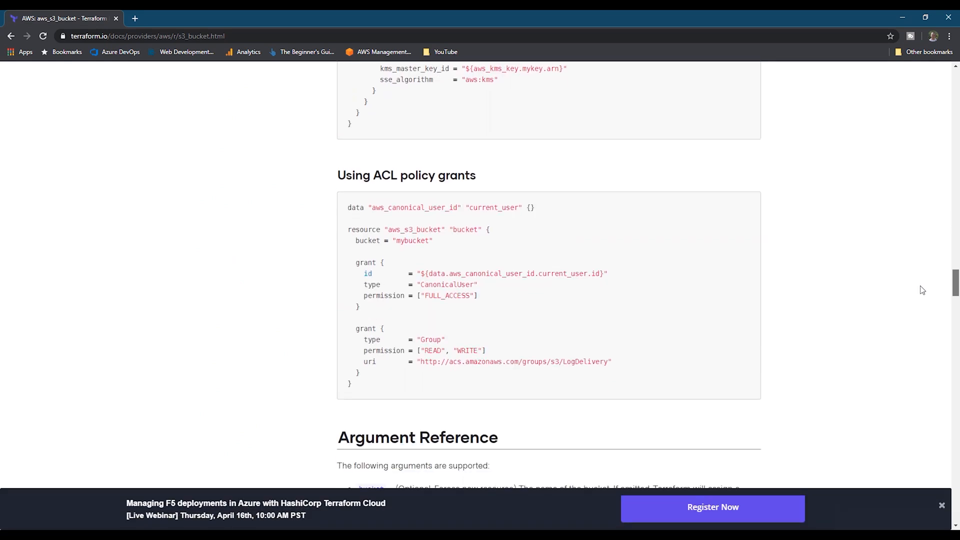
scroll(down, 3)
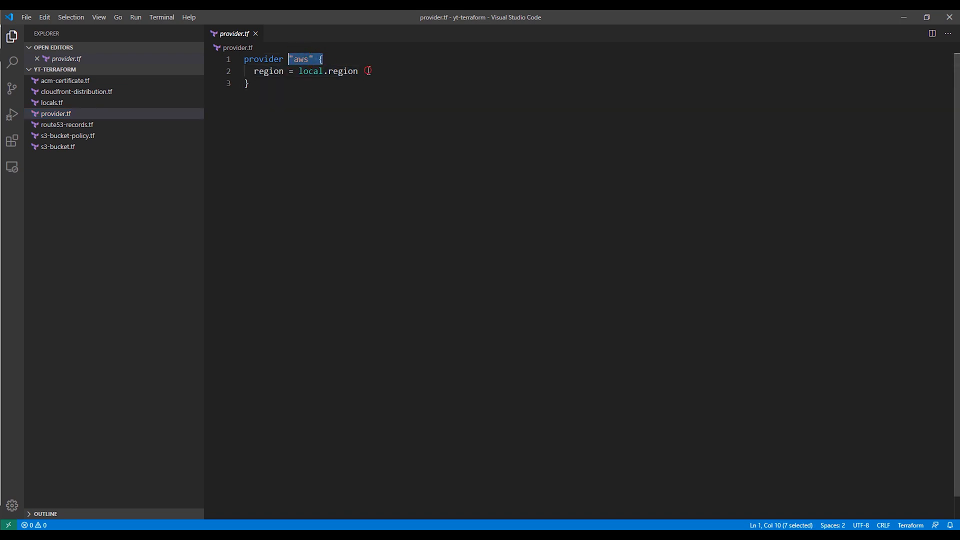
Review route53-records.tf, then view the demo-s3-bucket website resource in s3-bucket.tf
click(67, 124)
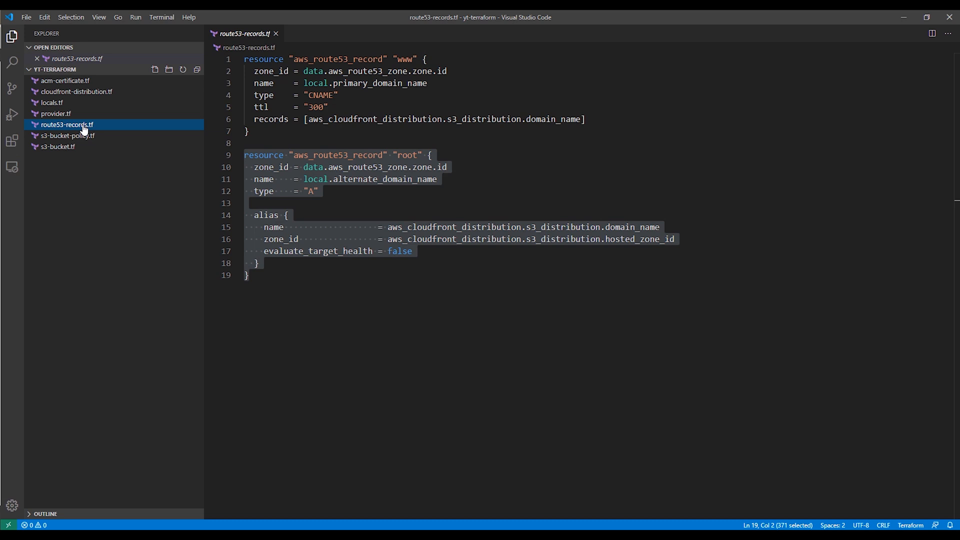
click(300, 134)
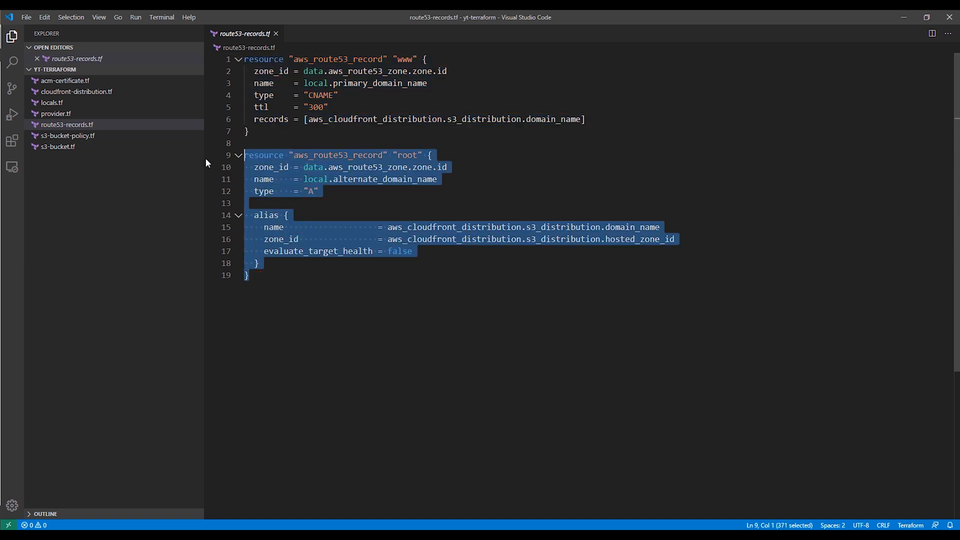
click(57, 147)
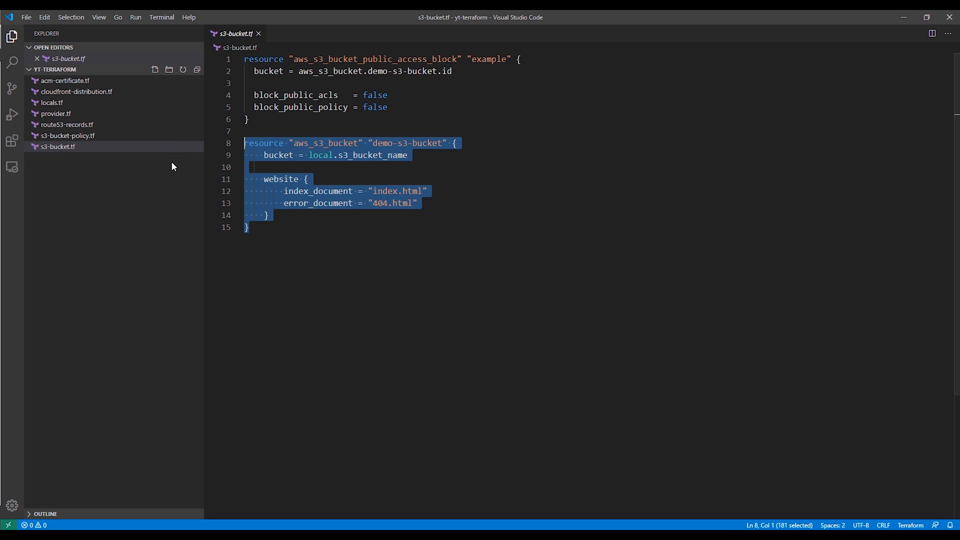
mouse_move(176, 196)
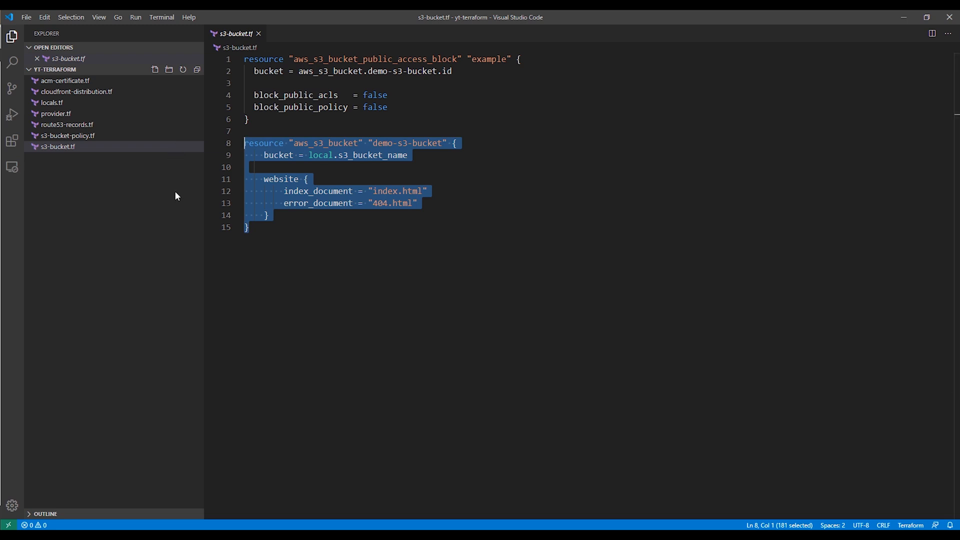
mouse_move(68, 136)
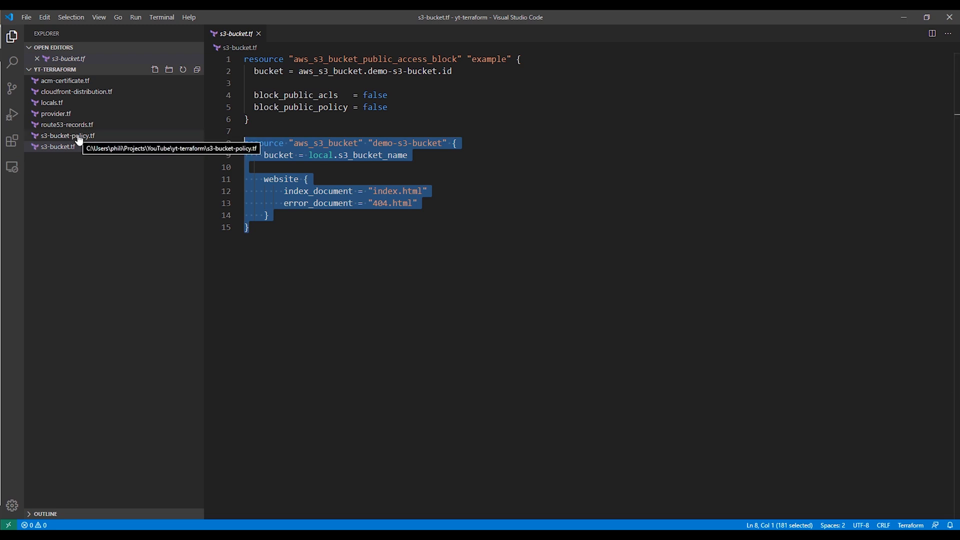
Highlight the public-read Action/Resource lines and Referer condition in s3-bucket-policy.tf
click(68, 136)
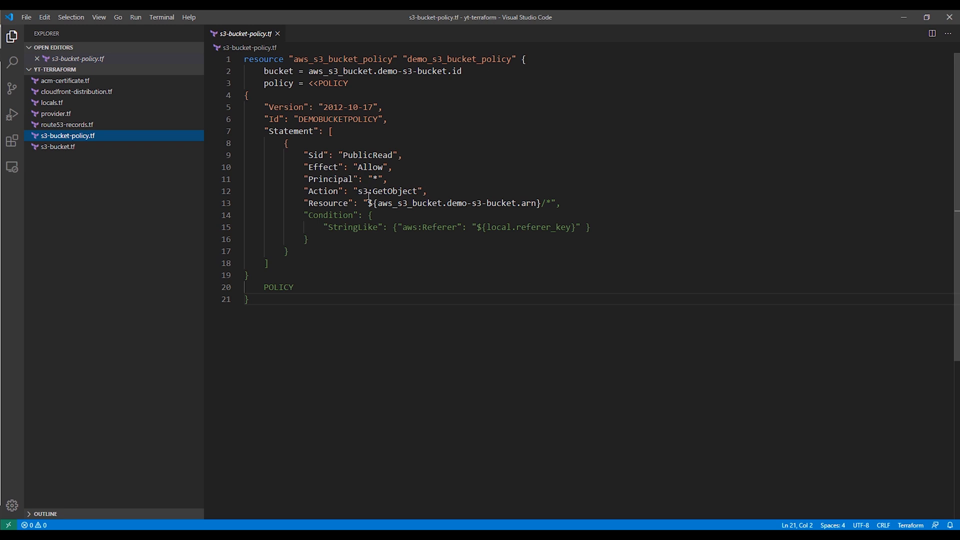
drag(309, 191, 559, 202)
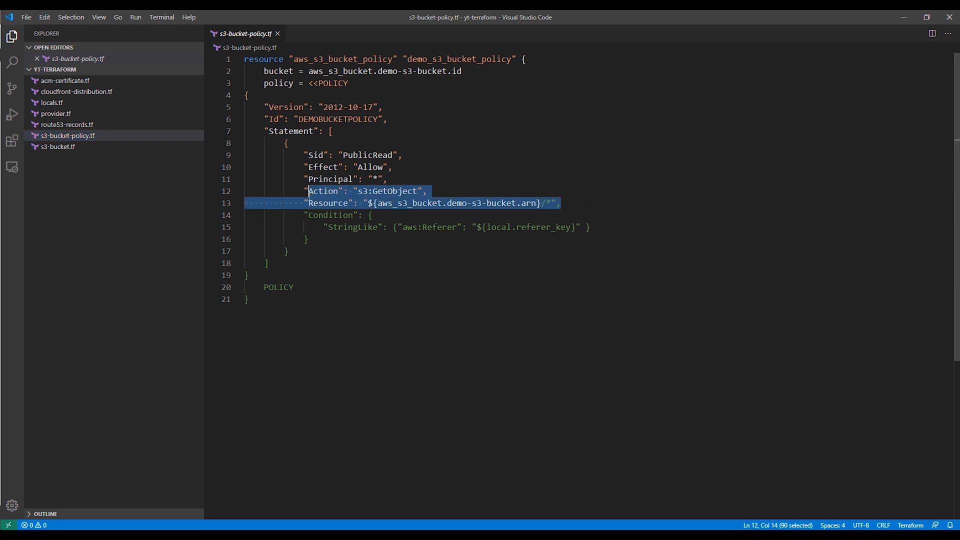
click(322, 238)
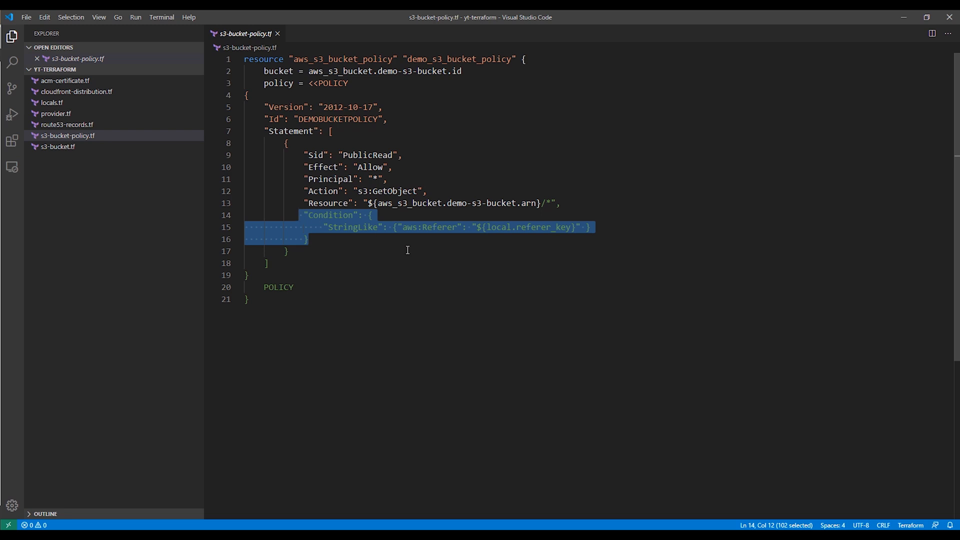
mouse_move(518, 228)
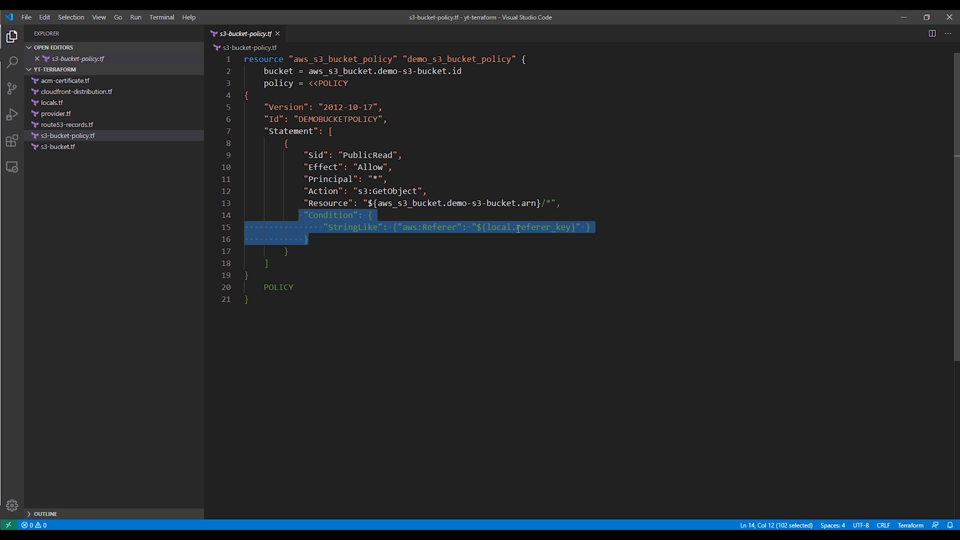
mouse_move(420, 213)
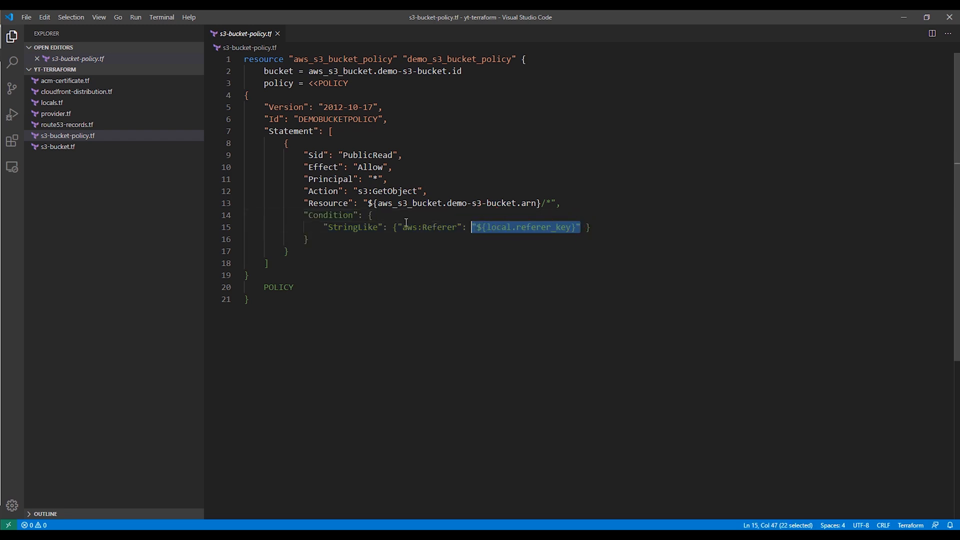
mouse_move(68, 135)
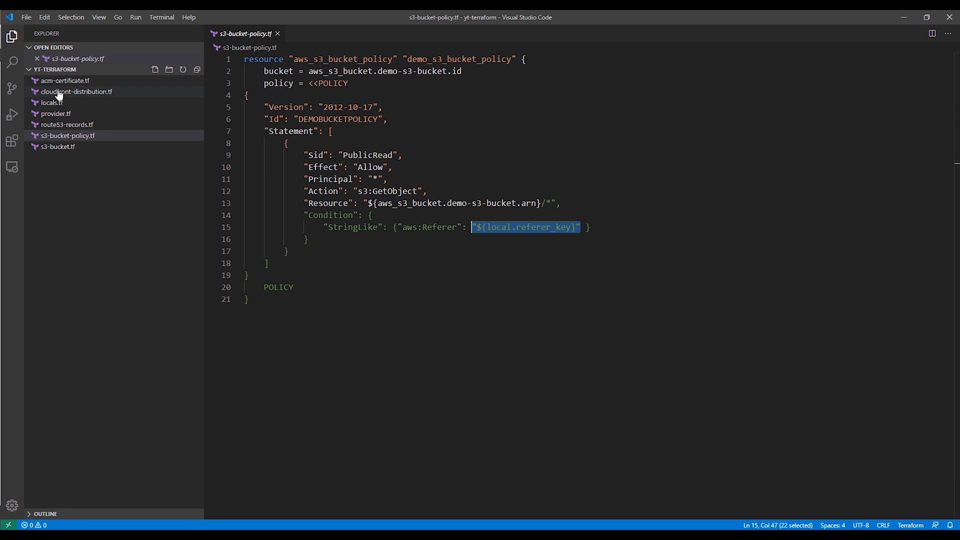
click(65, 80)
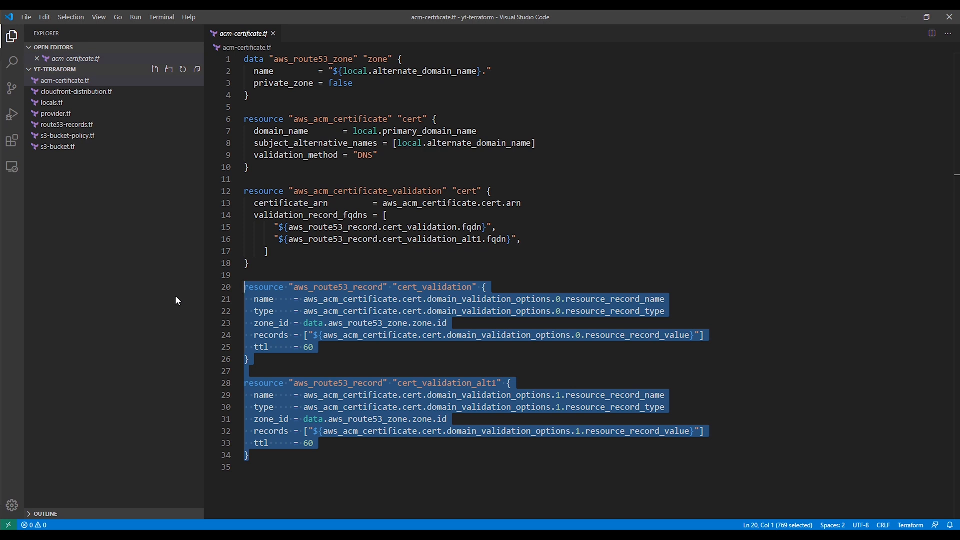
mouse_move(183, 242)
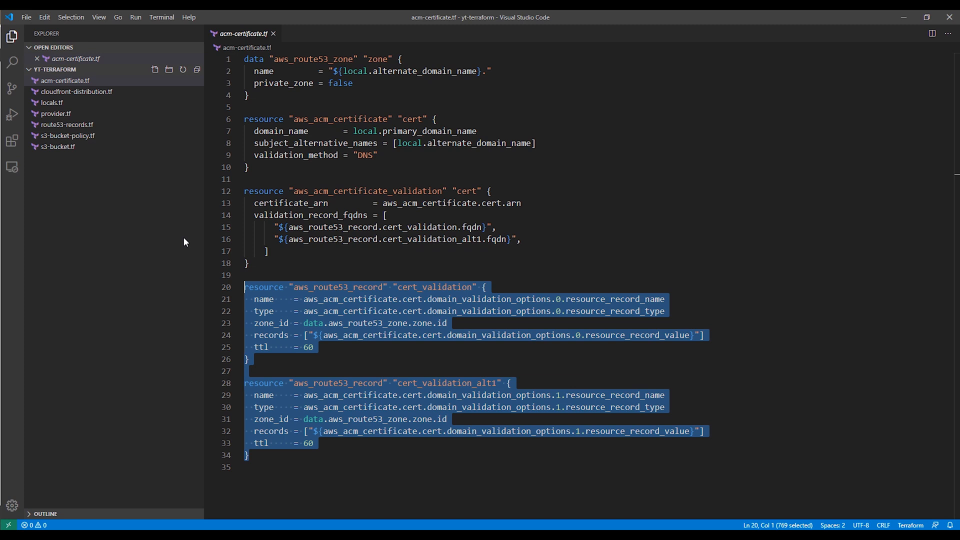
Clear the selection of the Route 53 validation records in acm-certificate.tf
click(266, 251)
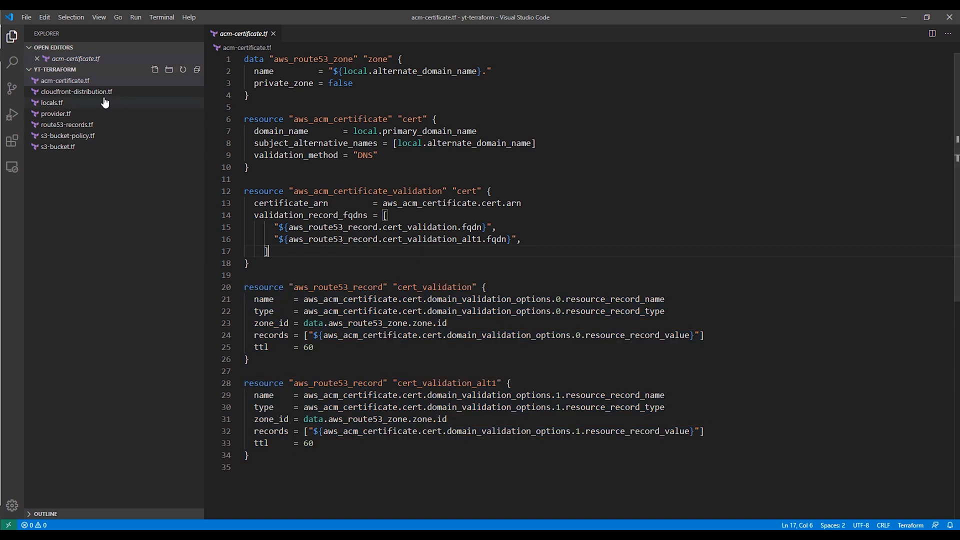
Review cloudfront-distribution.tf, highlighting the Lambda redirect ARN and ACM certificate settings
click(77, 91)
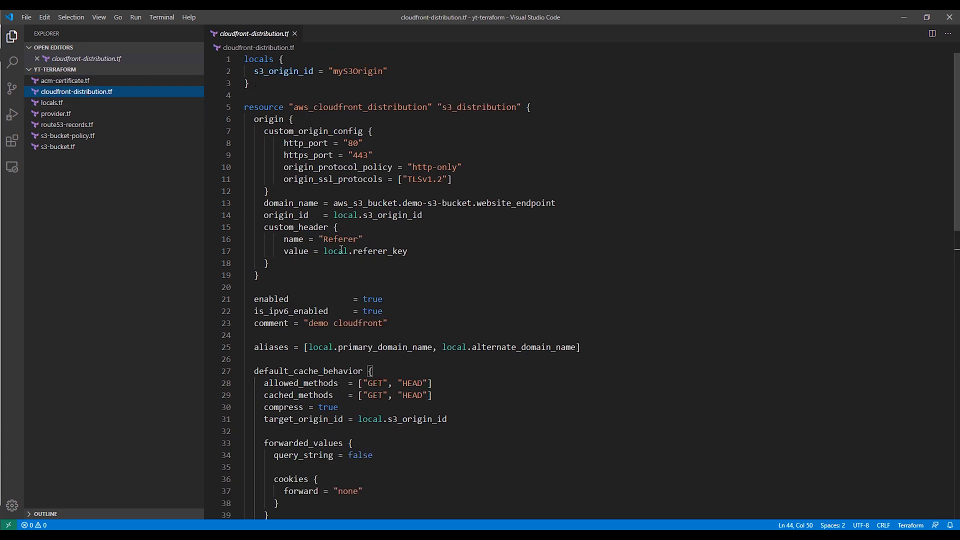
scroll(down, 3)
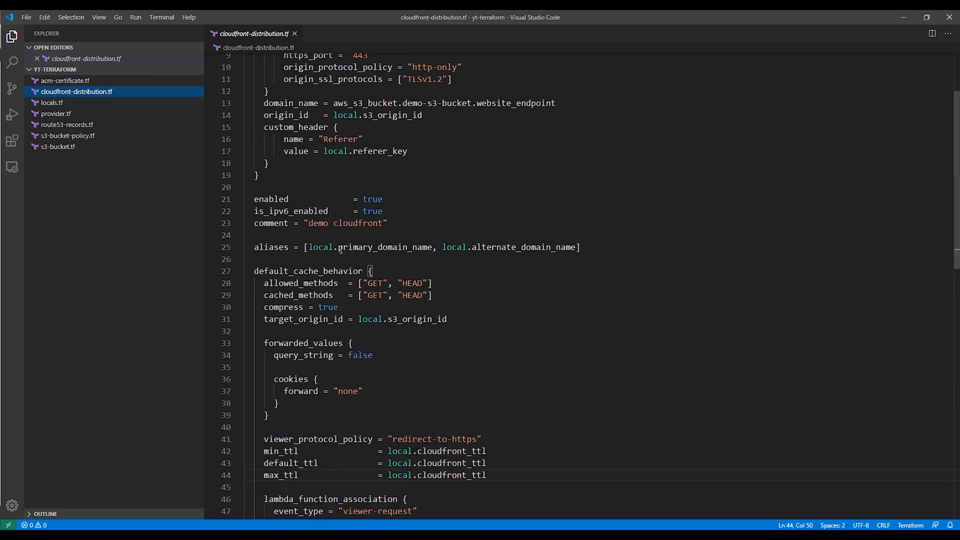
scroll(down, 3)
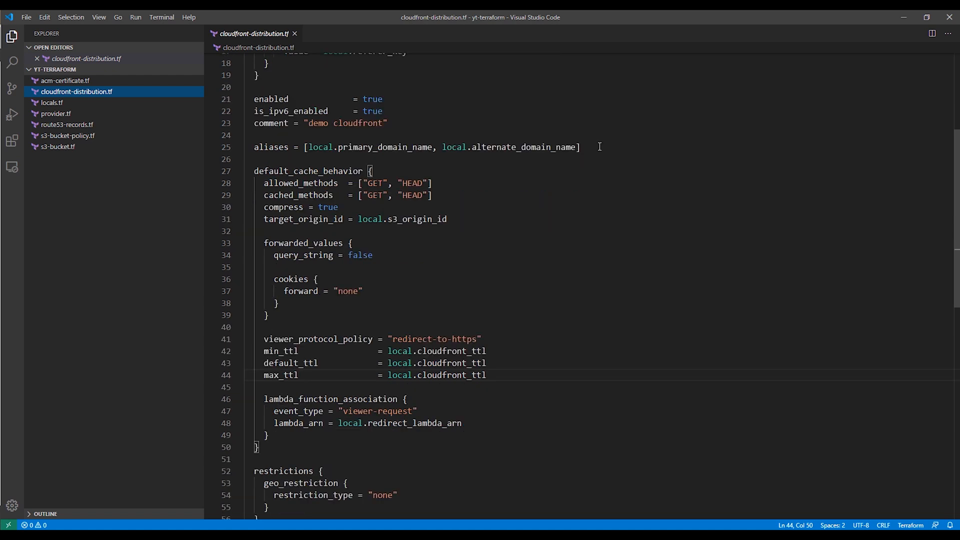
triple_click(416, 147)
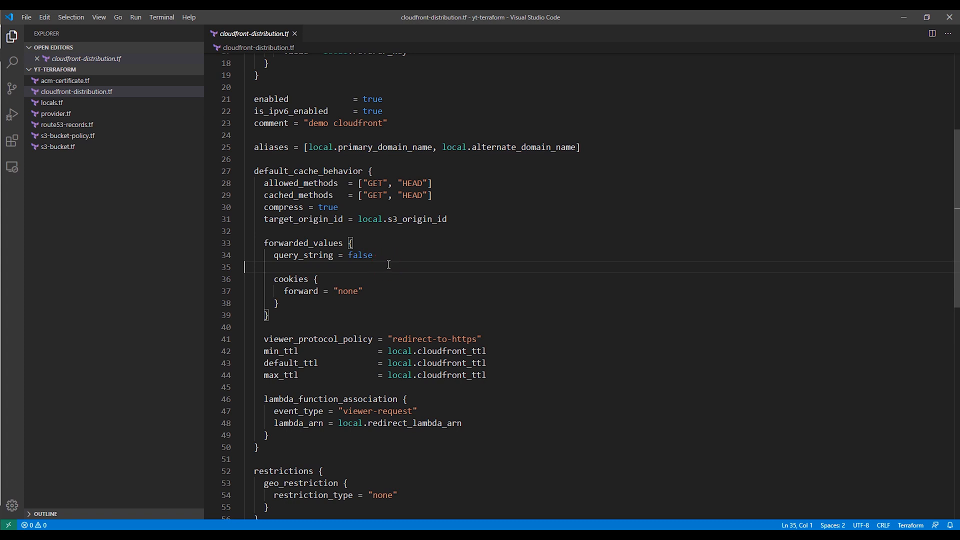
scroll(down, 3)
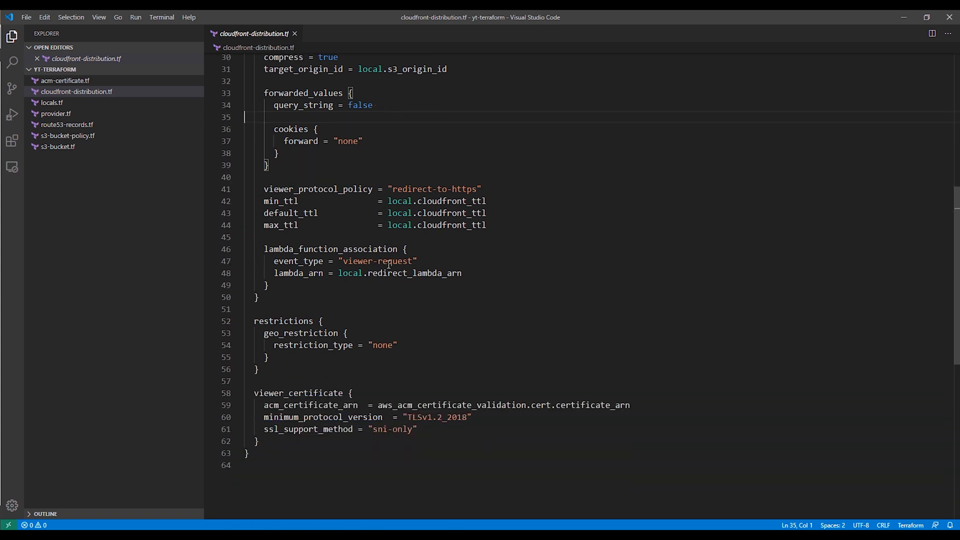
drag(263, 201, 486, 224)
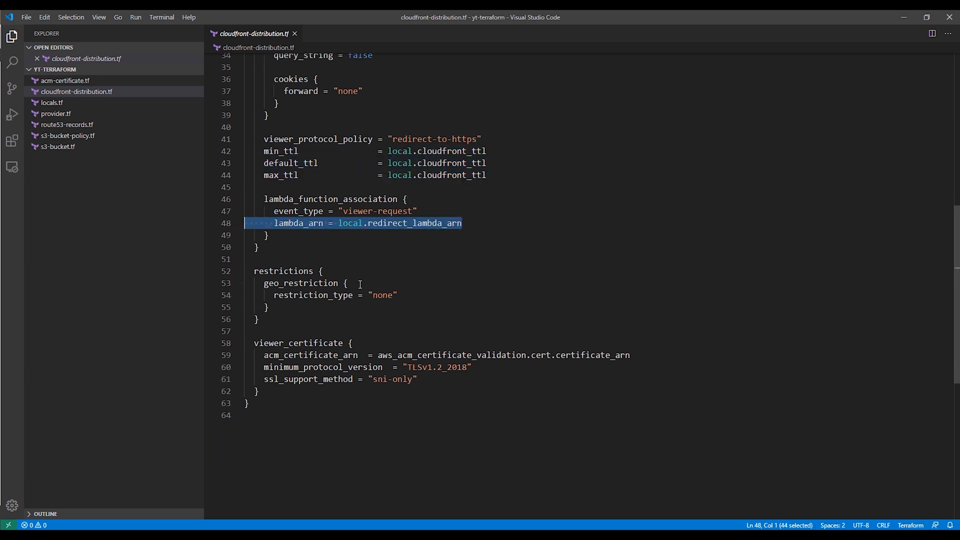
scroll(down, 3)
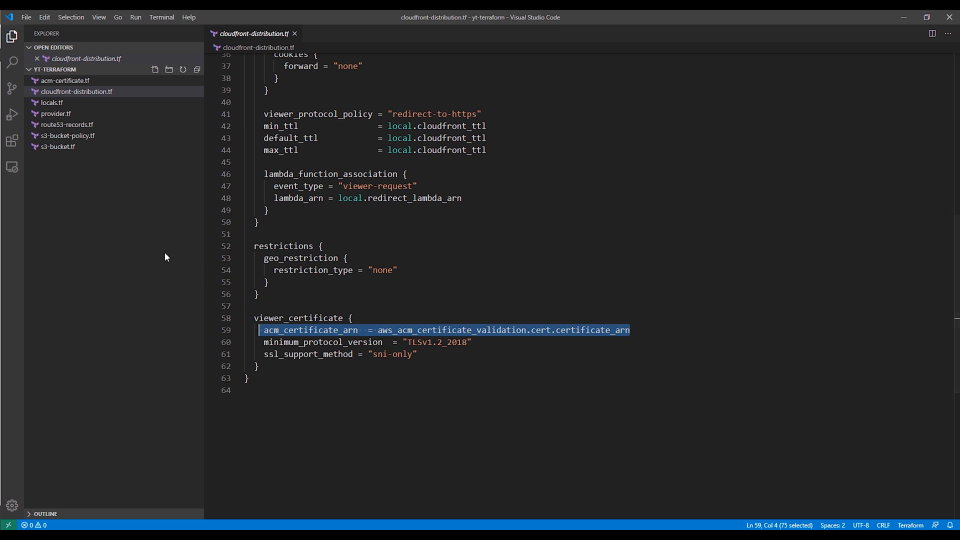
mouse_move(57, 106)
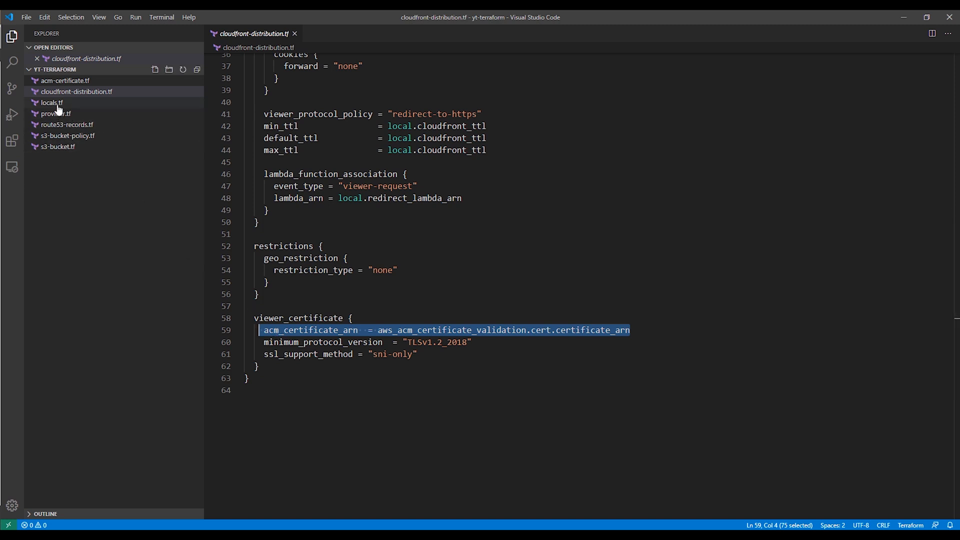
mouse_move(52, 102)
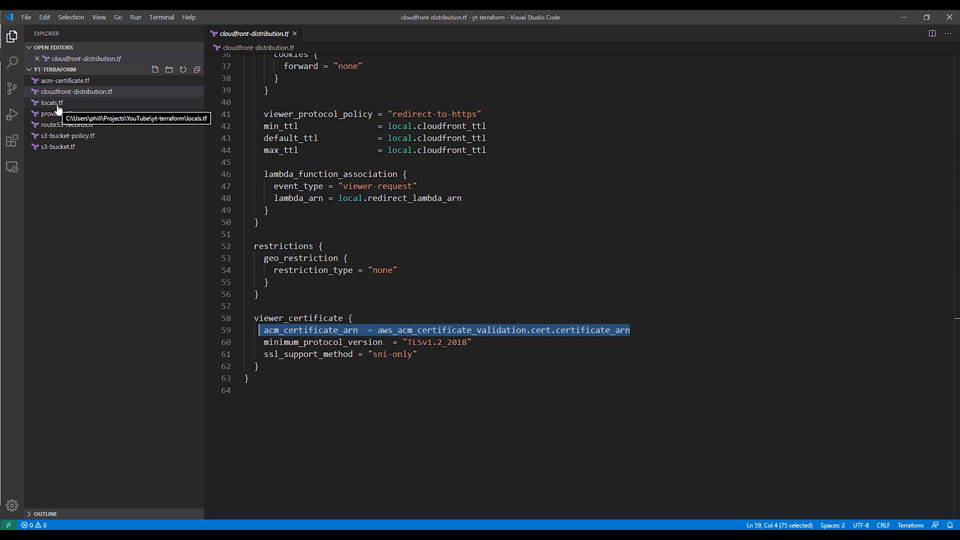
click(52, 102)
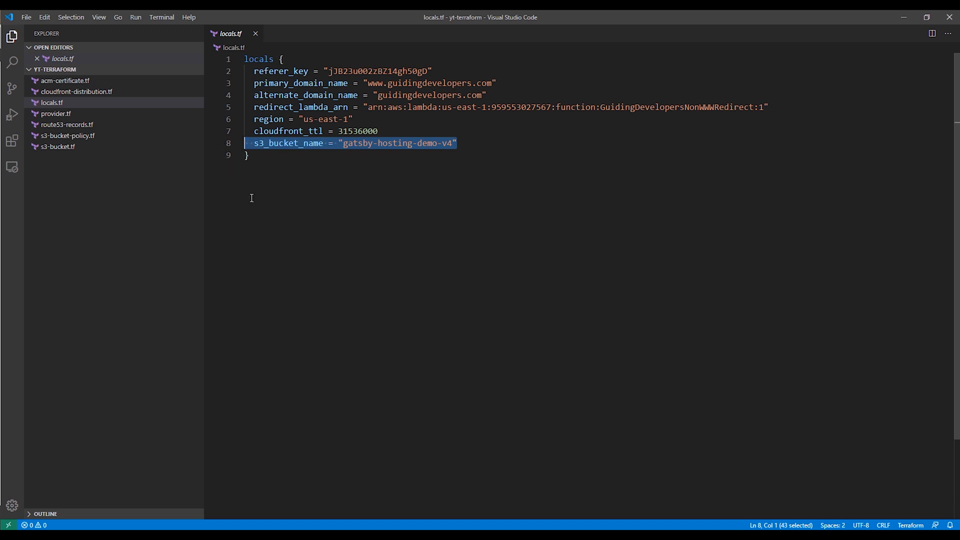
Deselect the s3_bucket_name line in locals.tf
click(253, 155)
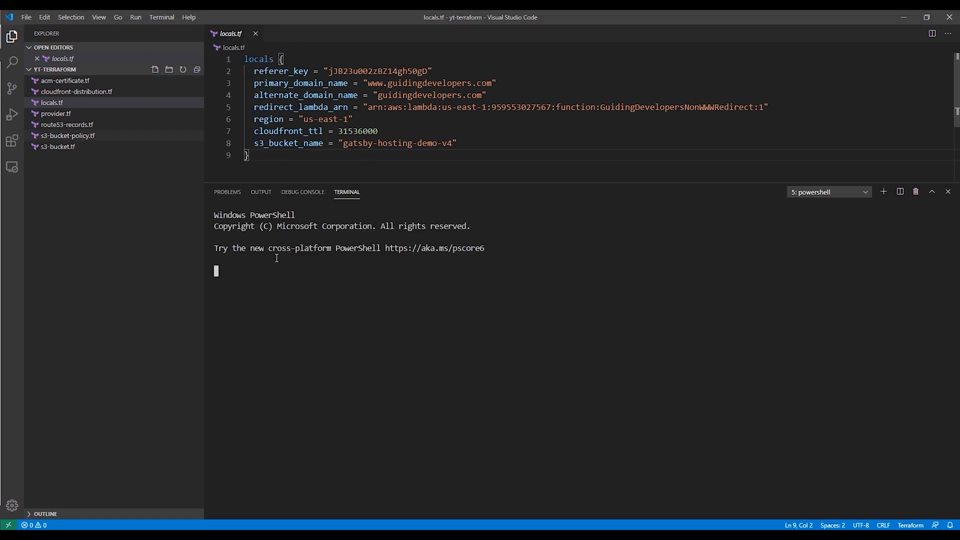
Run terraform init, inspect the .terraform provider files, and run terraform plan (10 to add)
text(terraform> terraform init)
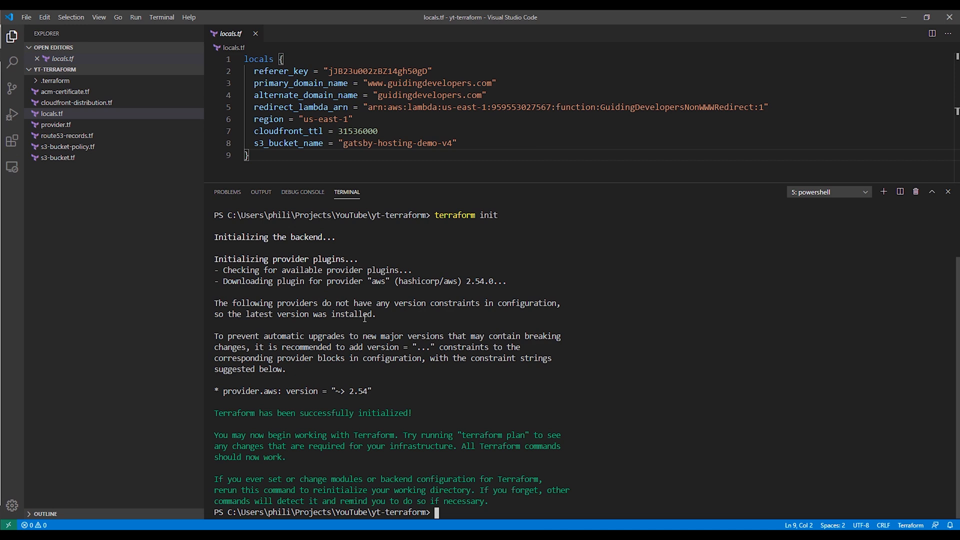
click(55, 80)
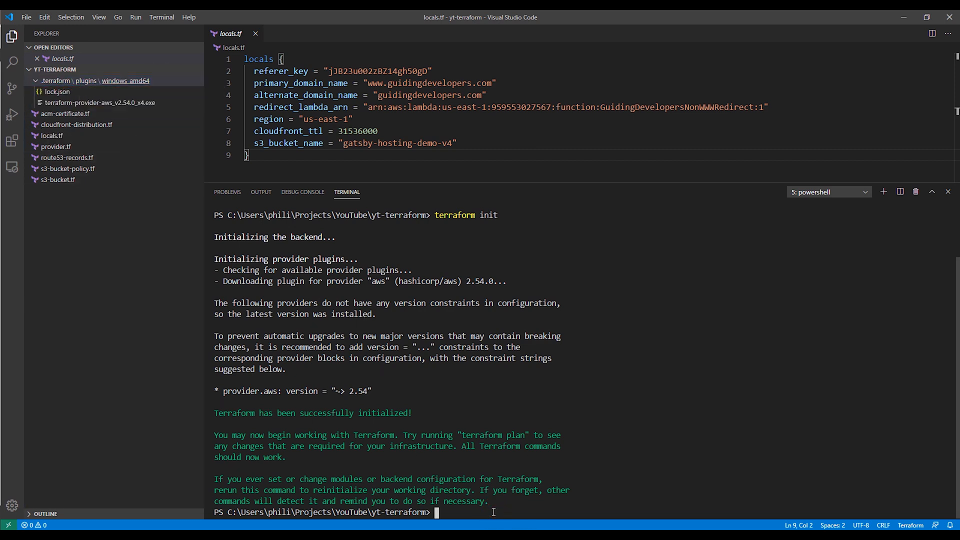
text(terraform p)
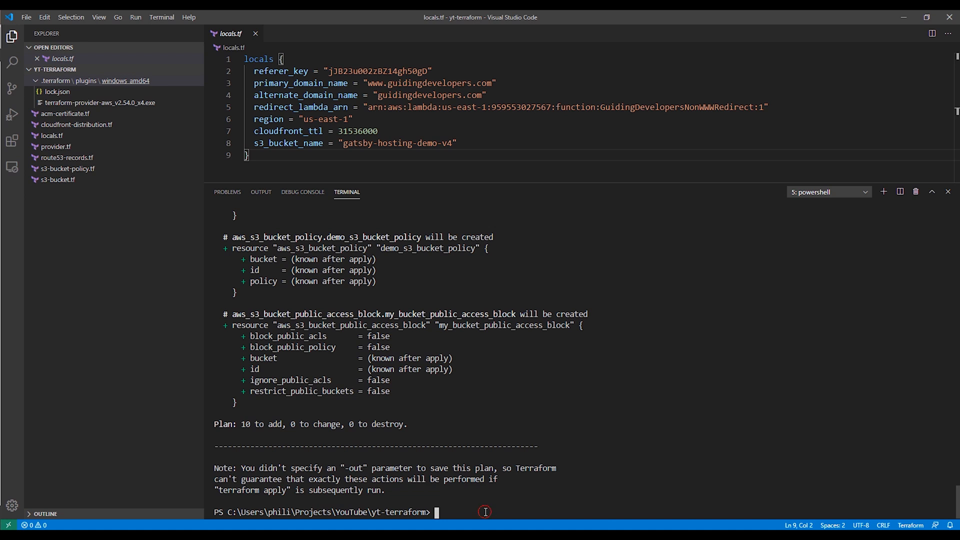
text(terraform)
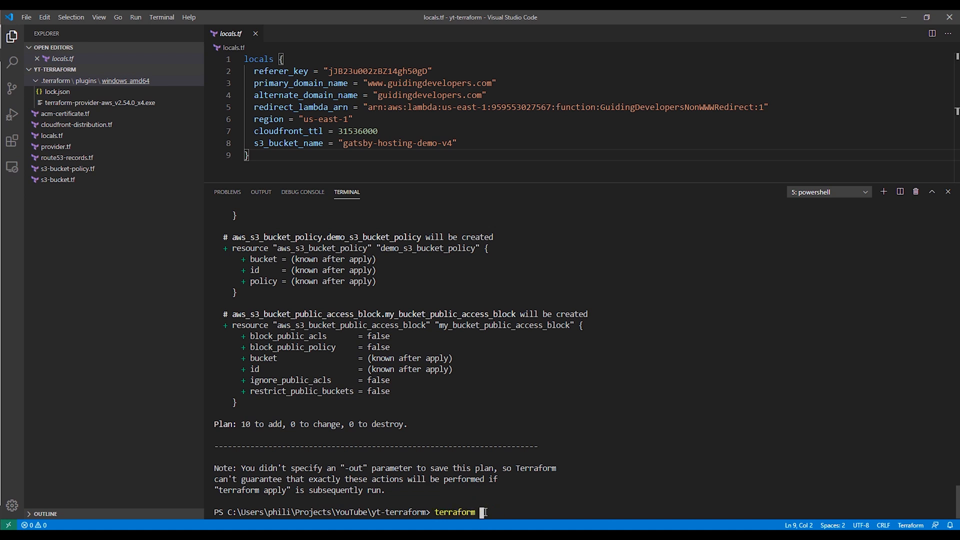
Run terraform apply and approve it with 'yes'
text(apply)
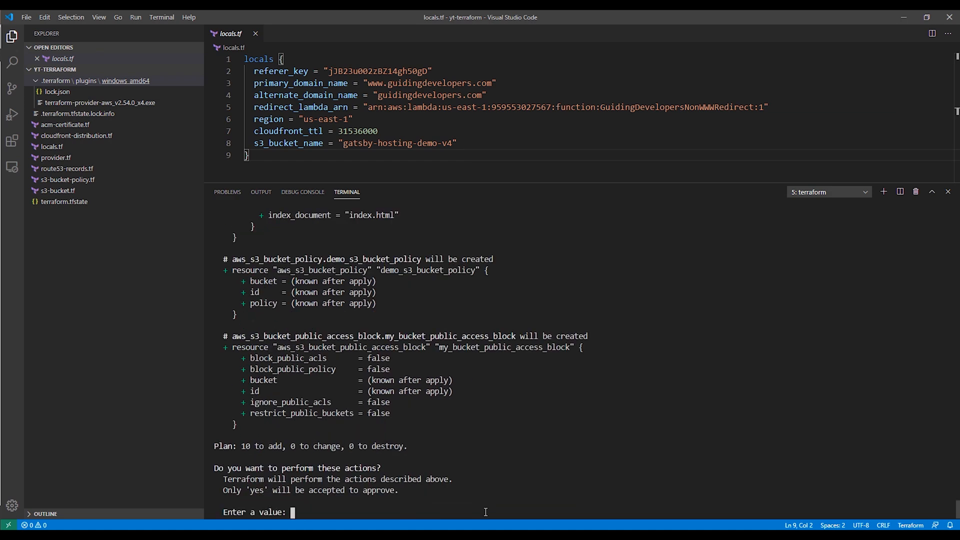
text(yes)
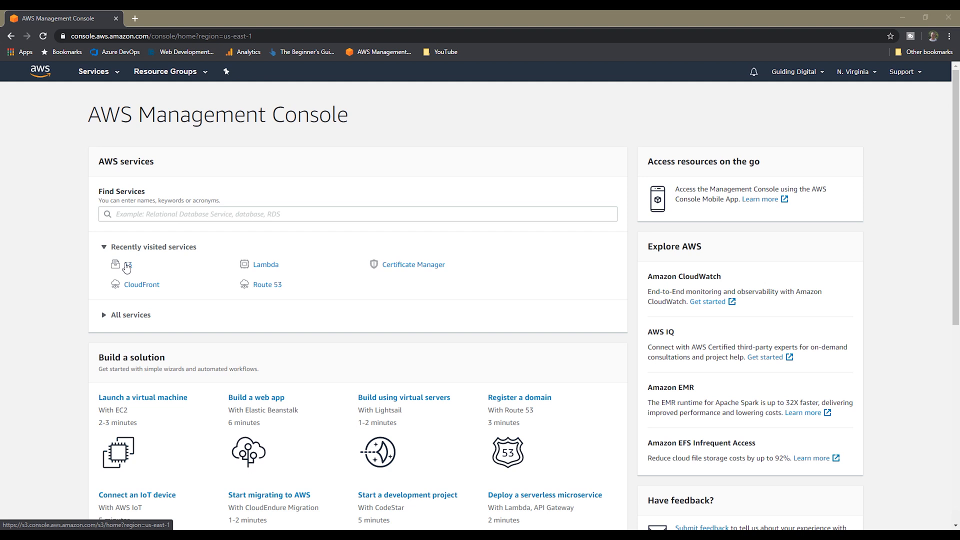
Upload the 44 Gatsby site files into the gatsby-hosting-demo-v4 S3 bucket
click(124, 264)
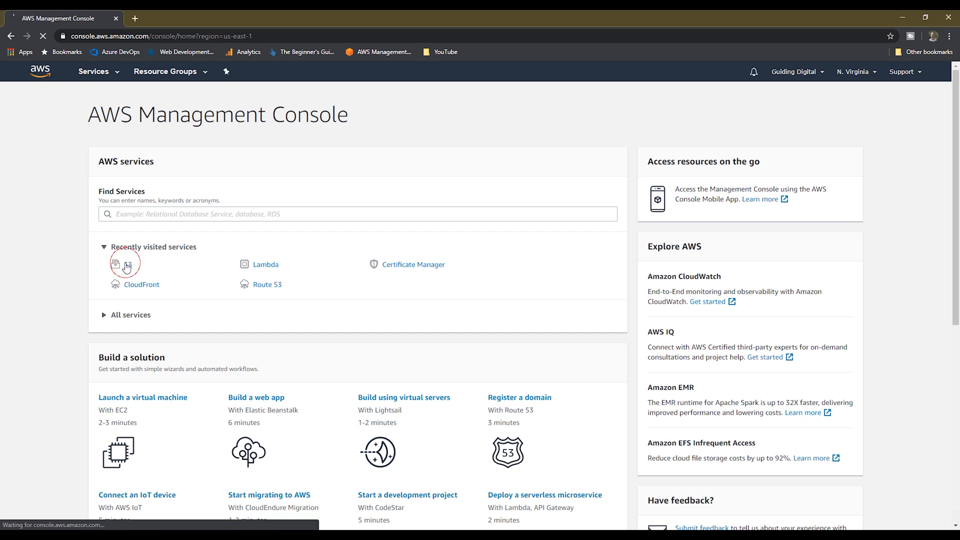
click(125, 263)
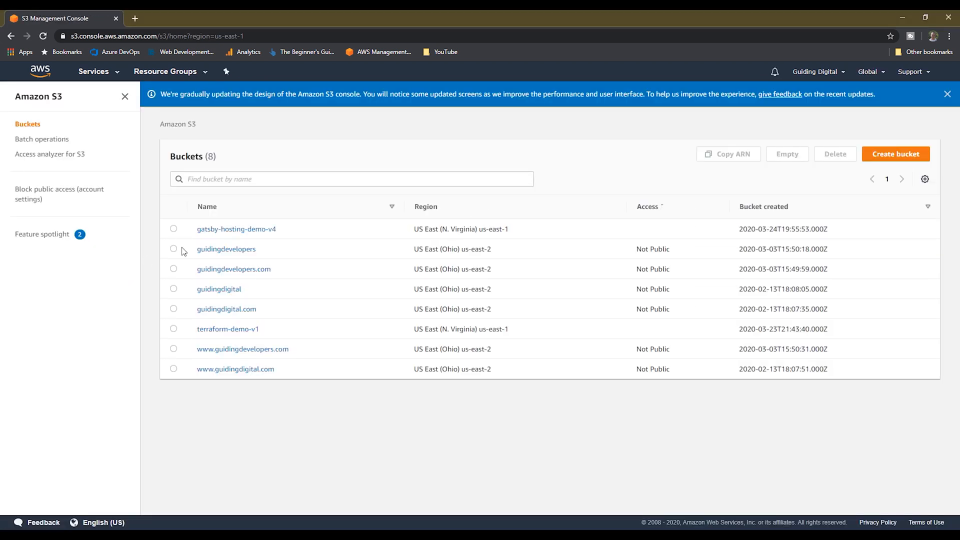
click(235, 229)
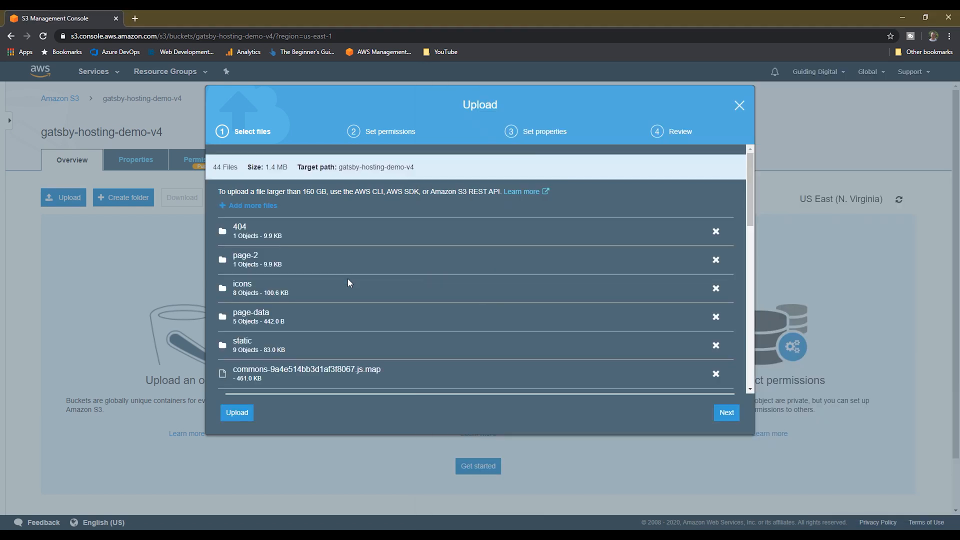
click(236, 412)
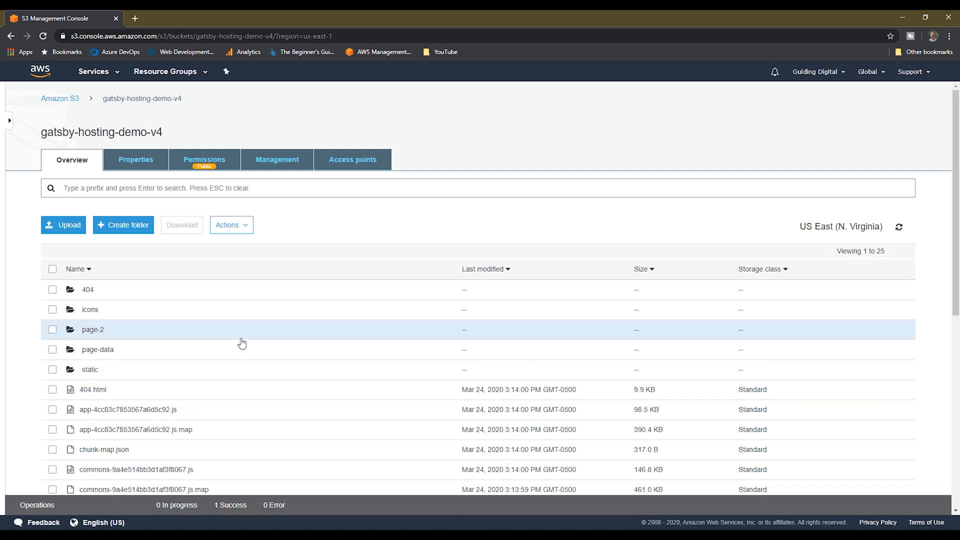
click(93, 72)
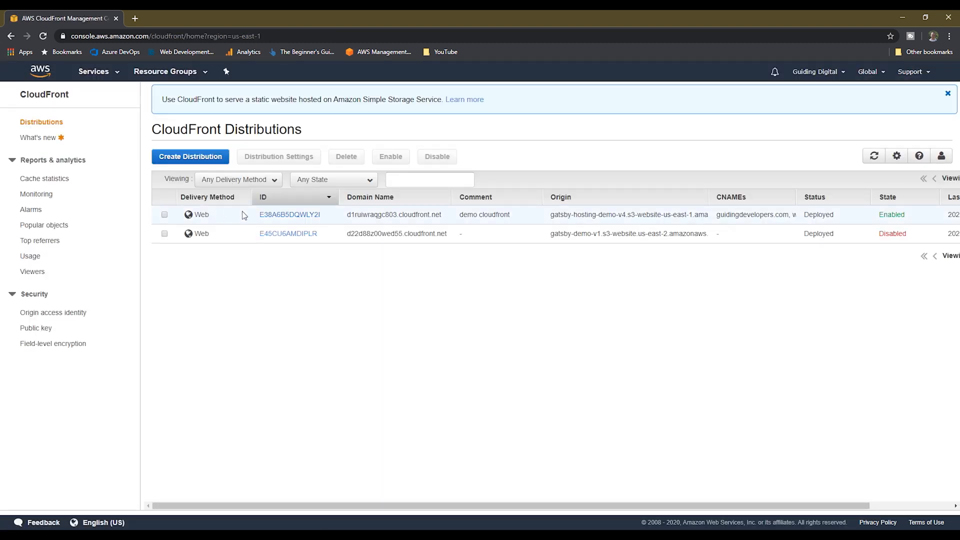
View distribution E38A6B5DQWLY2I's general settings and confirm guidingdevelopers.com loads the Gatsby site
click(289, 214)
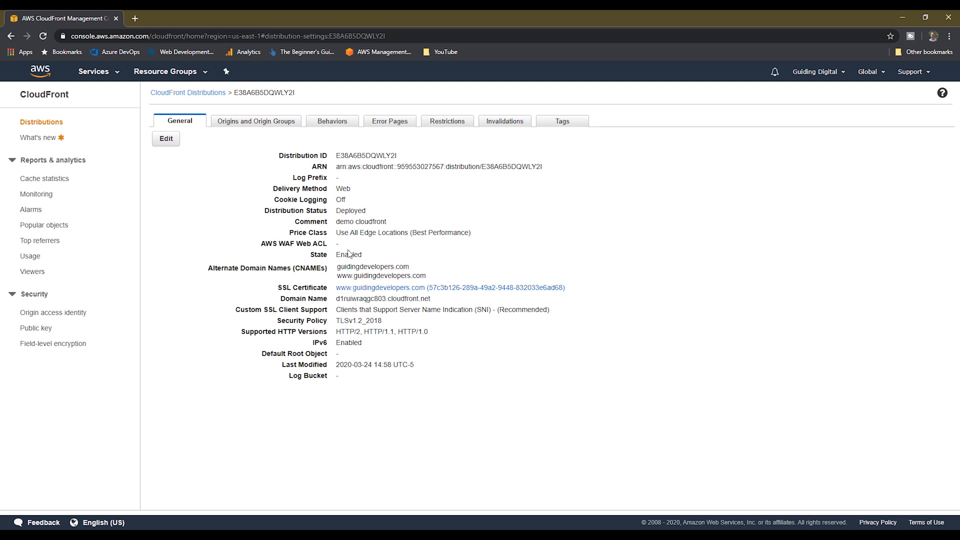
mouse_move(352, 279)
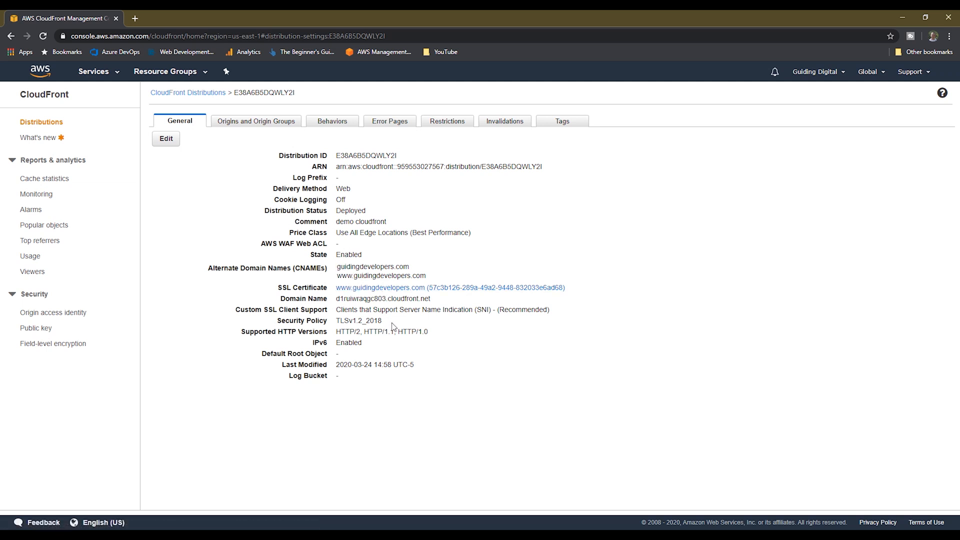
click(254, 19)
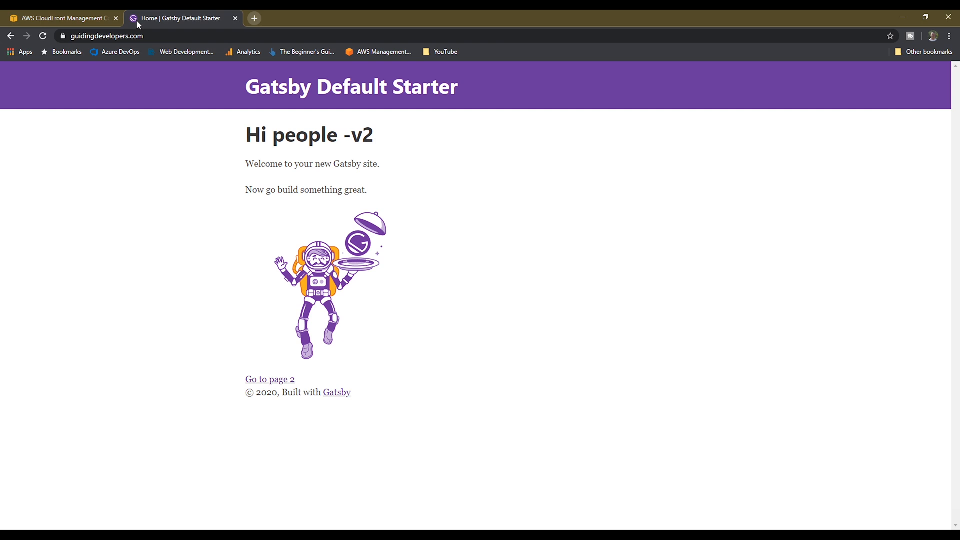
mouse_move(333, 202)
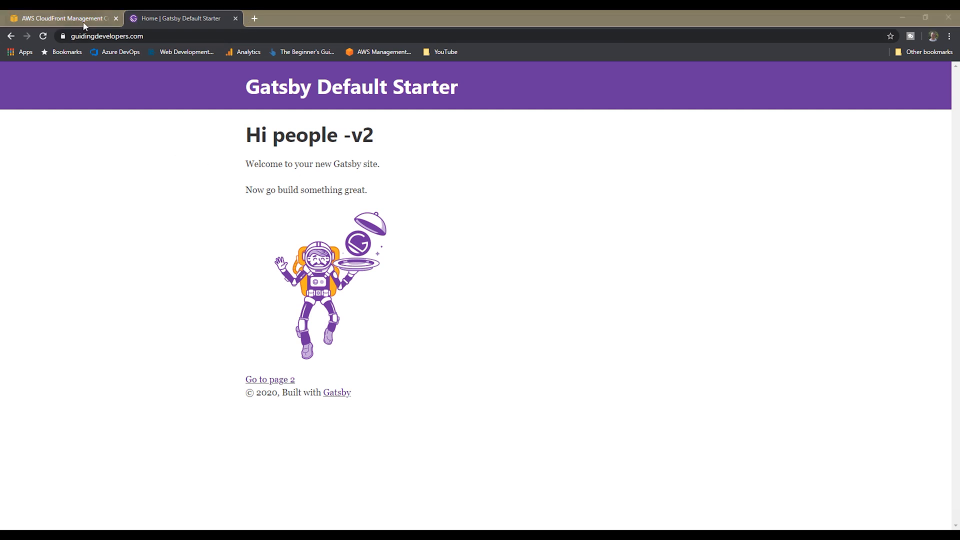
click(58, 18)
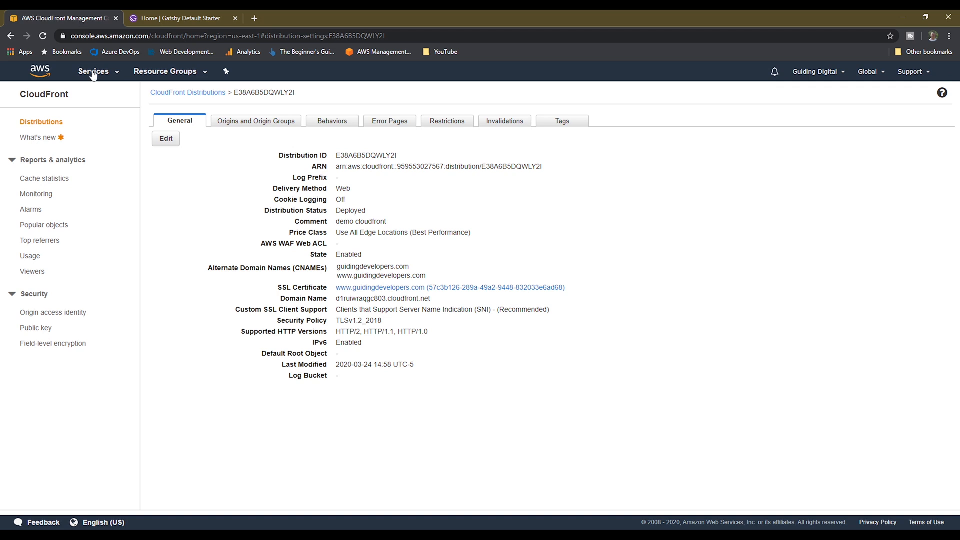
Empty all 44 objects from the gatsby-hosting-demo-v4 S3 bucket and exit the status page
click(93, 72)
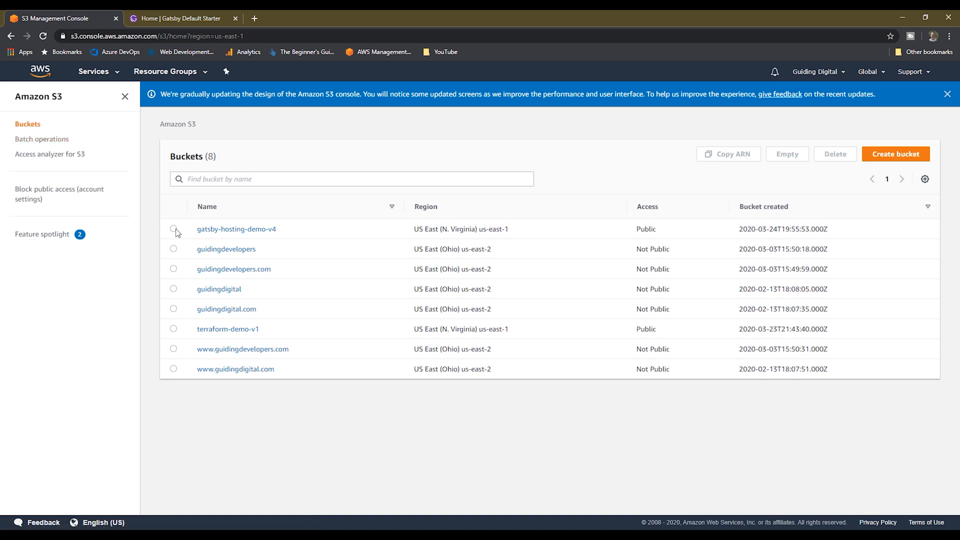
click(174, 228)
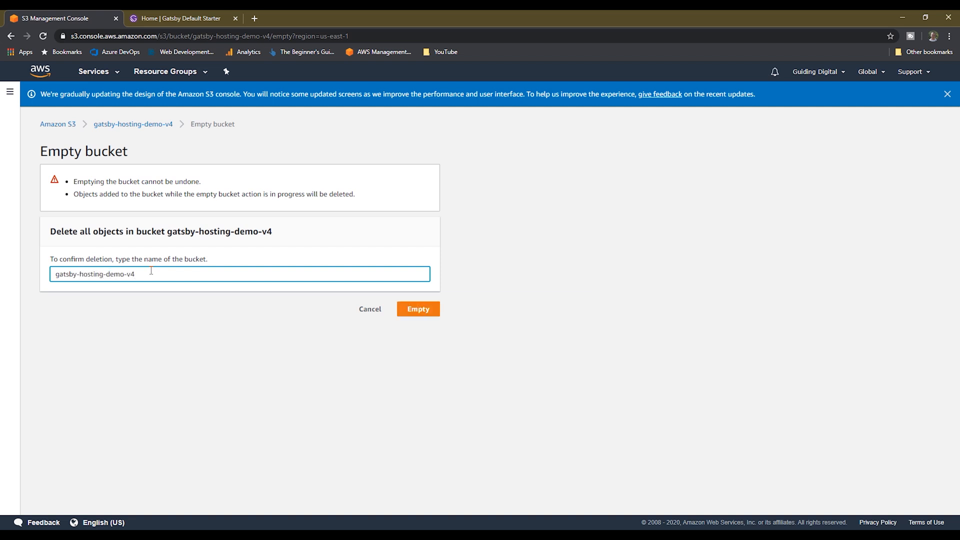
click(418, 308)
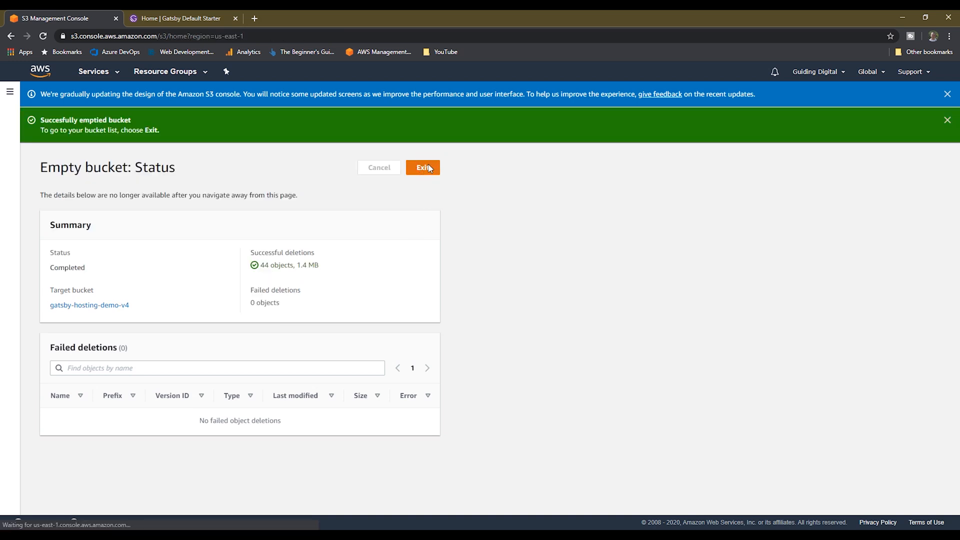
click(422, 167)
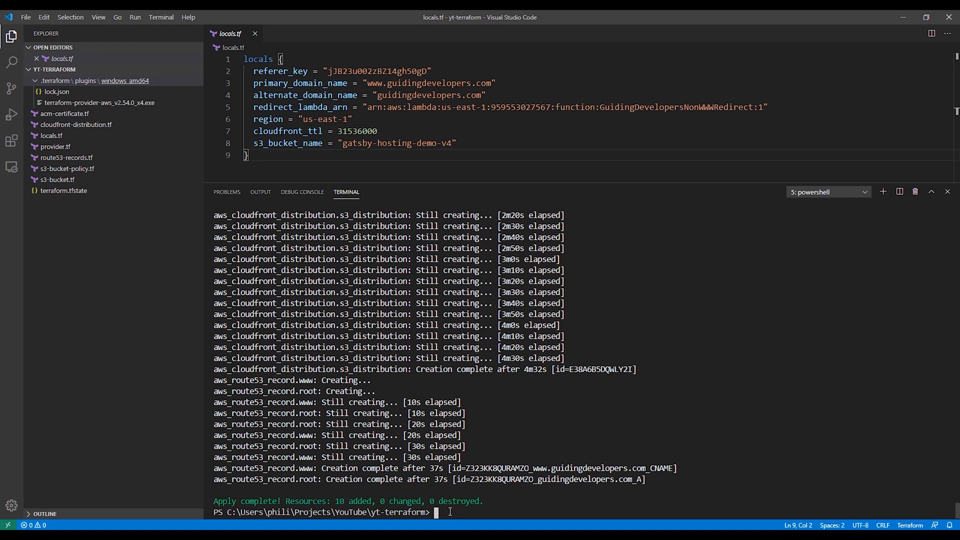
Run terraform destroy and watch it refresh state for the certificate, bucket, distribution and records
text(terraform destroy)
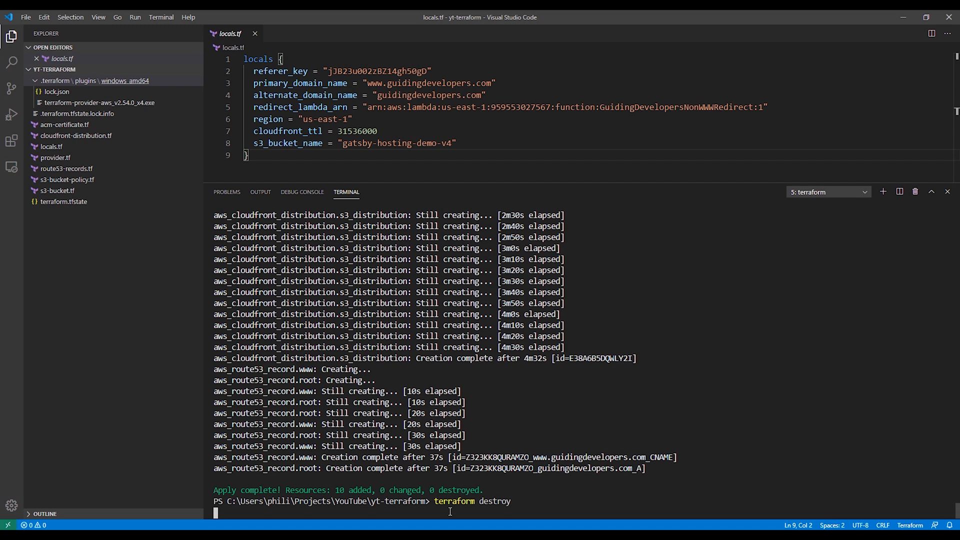
key(Enter)
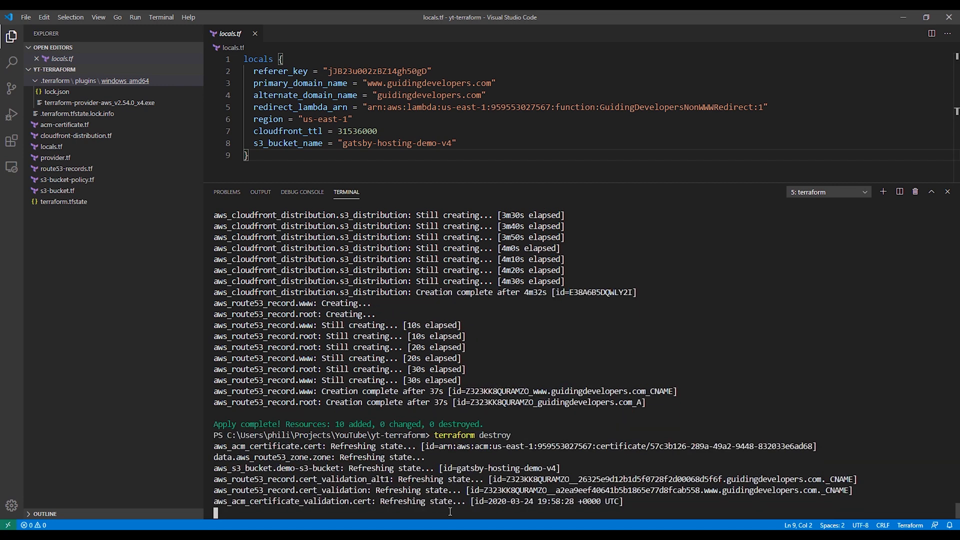
scroll(down, 3)
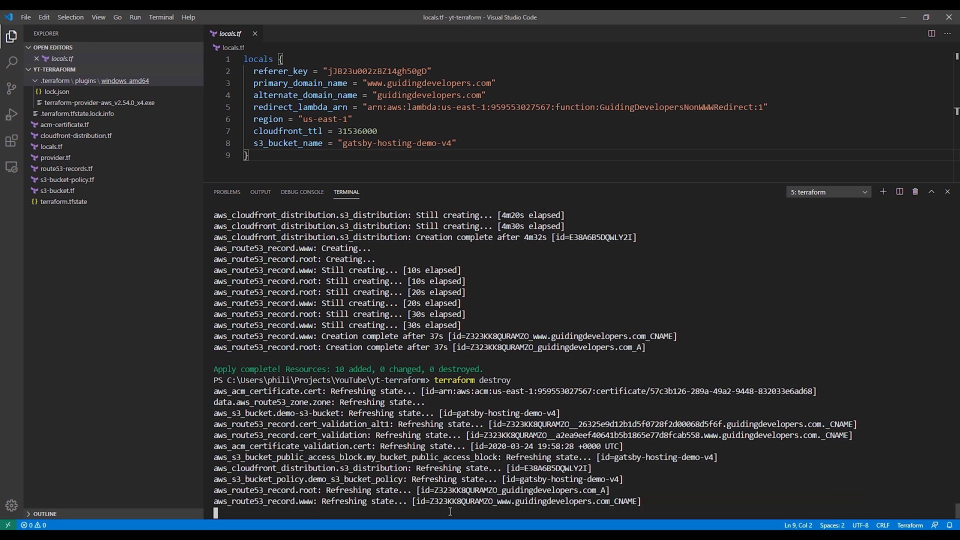